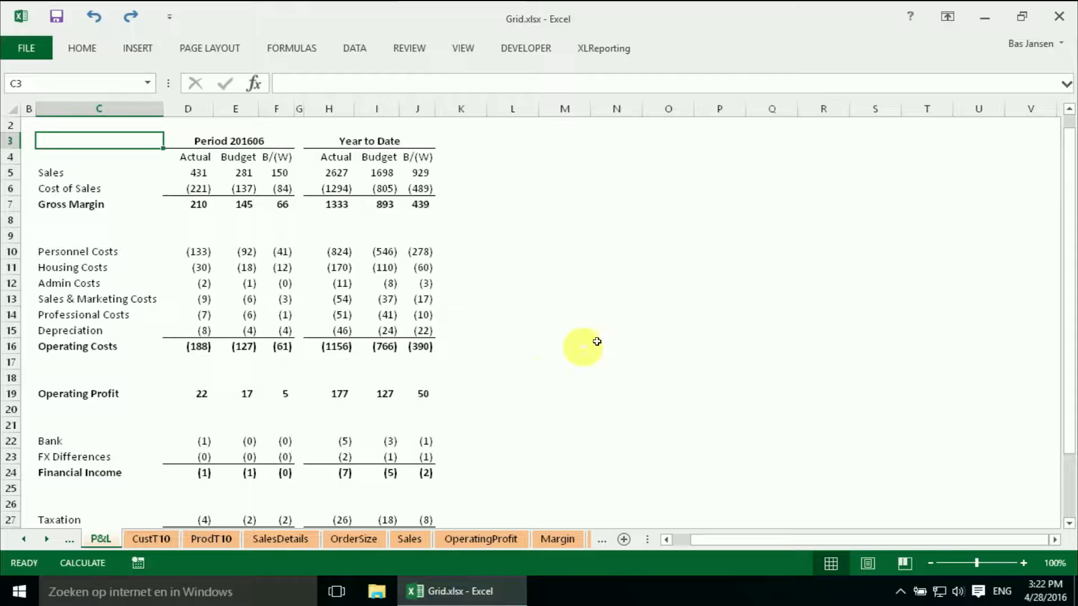
mouse_move(329, 267)
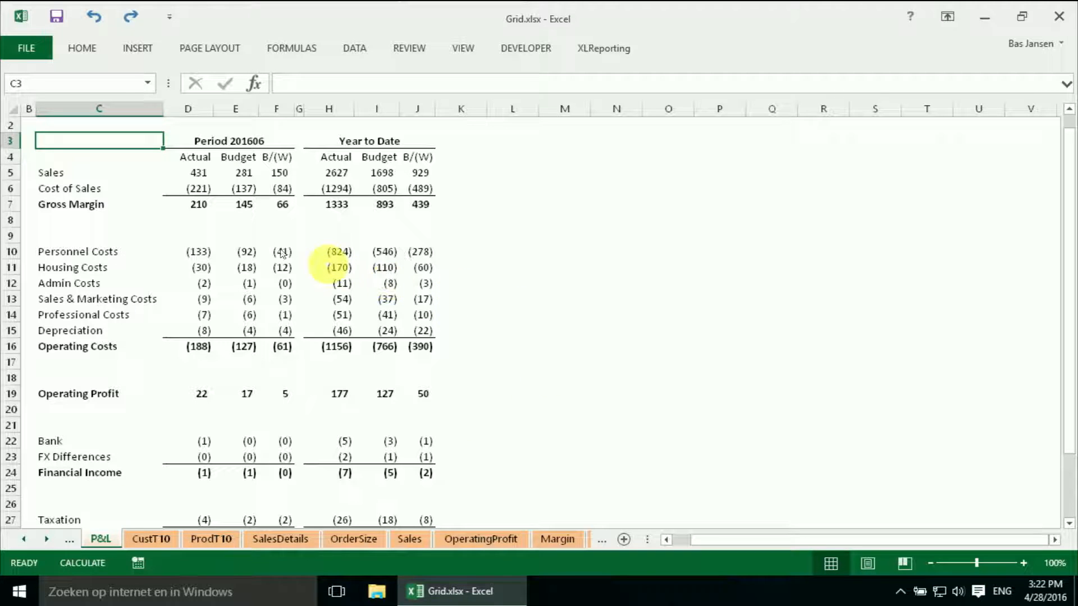
Select the P&L table range C3:J32 and copy it
click(198, 173)
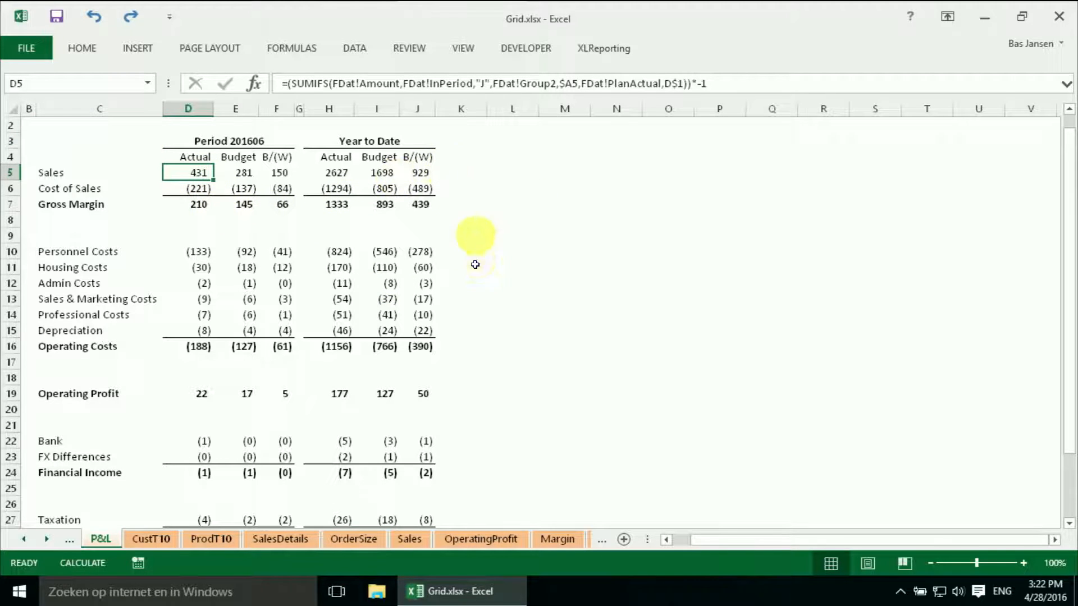
mouse_move(1059, 493)
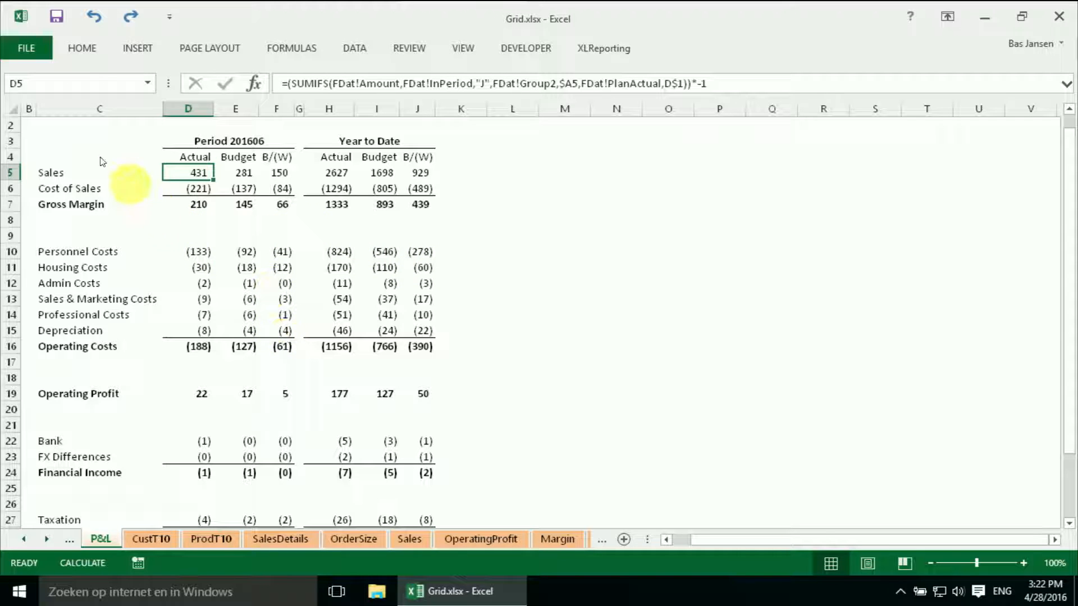
click(98, 140)
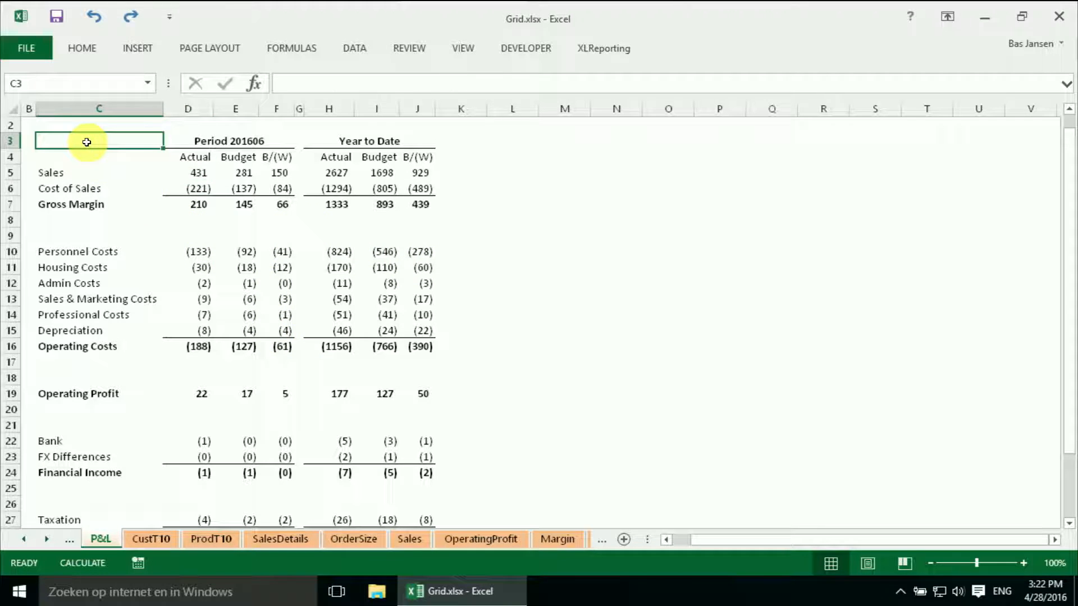
drag(88, 141, 417, 172)
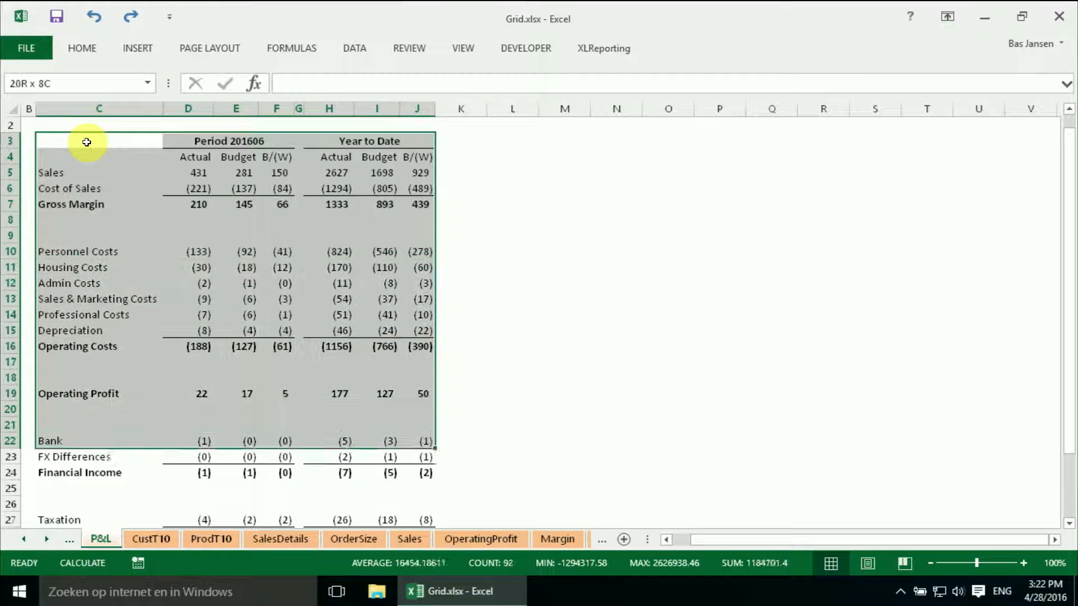
scroll(down, 3)
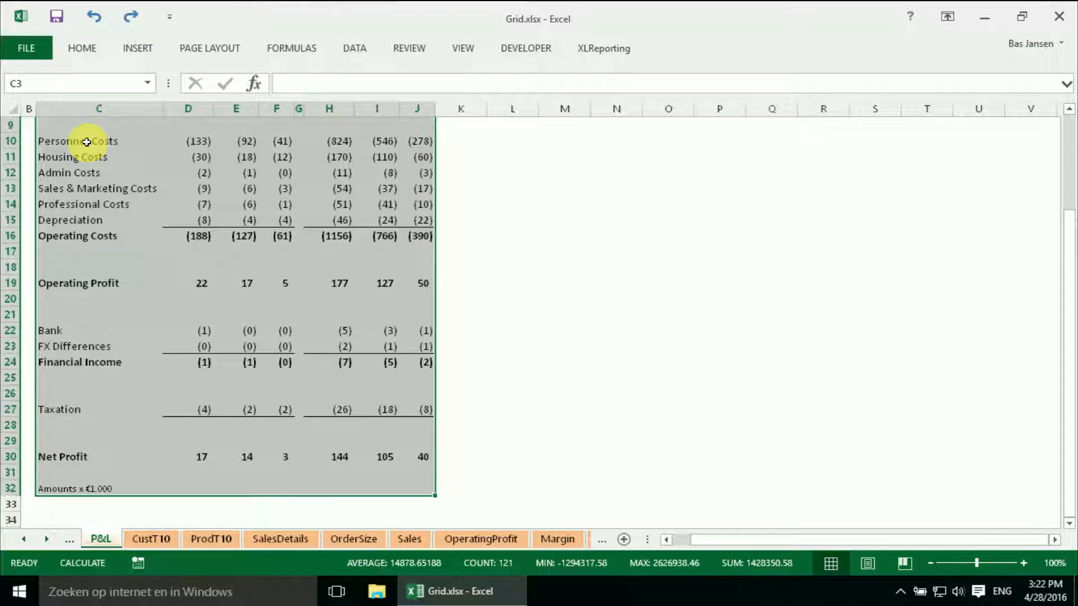
key(ctrl+c)
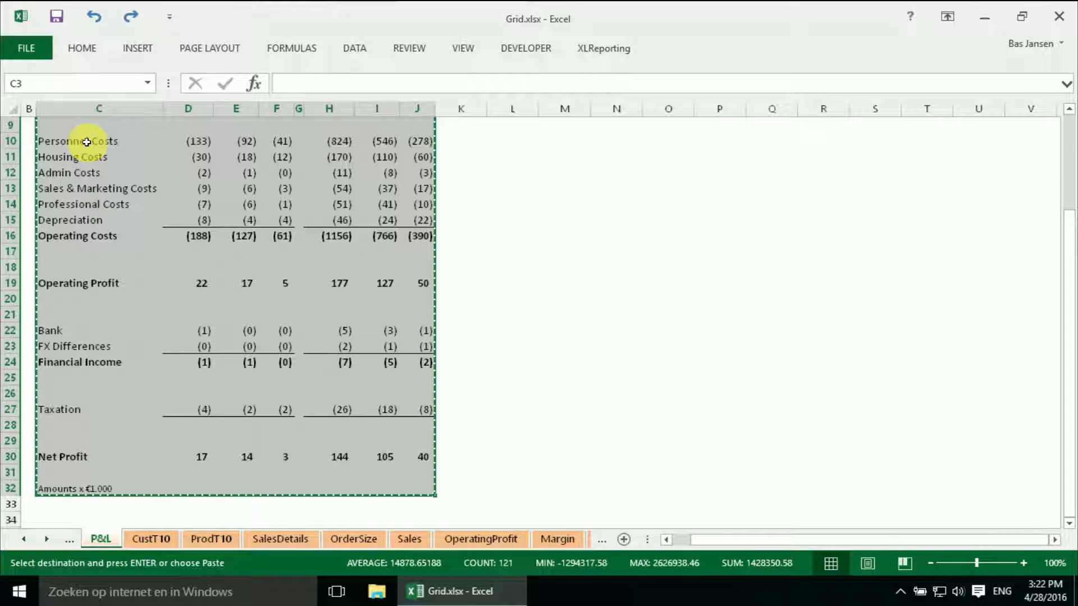
mouse_move(59, 535)
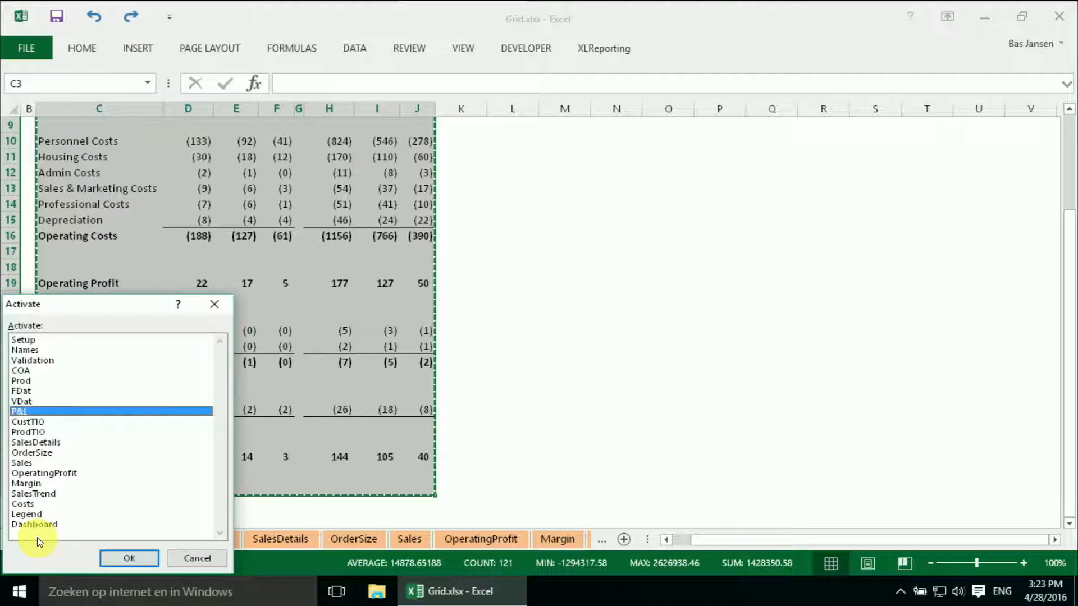
Activate the Dashboard sheet and paste the copied table at B3
click(33, 524)
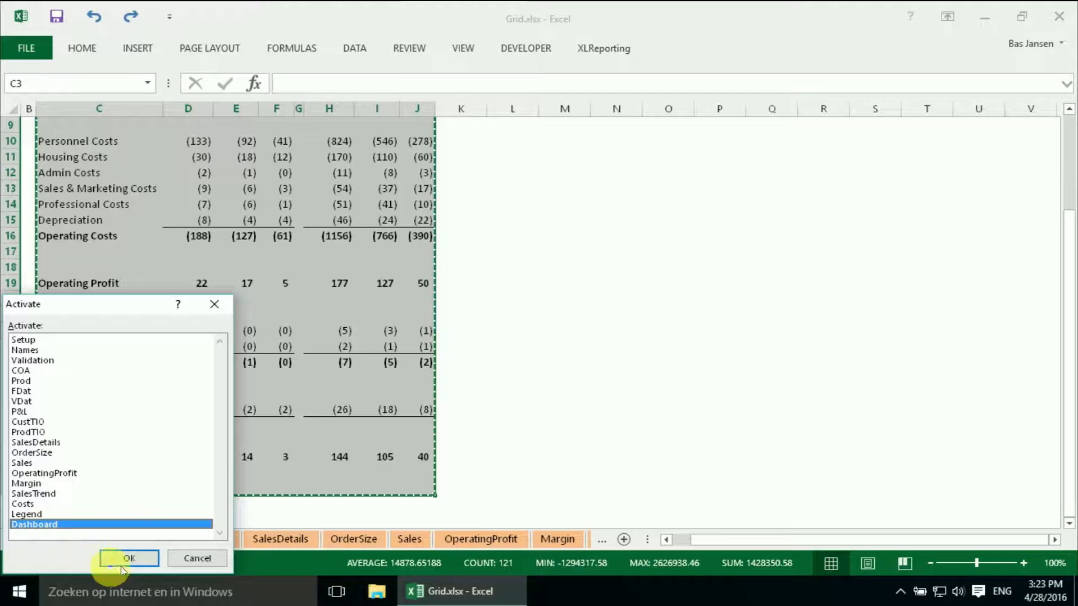
click(128, 557)
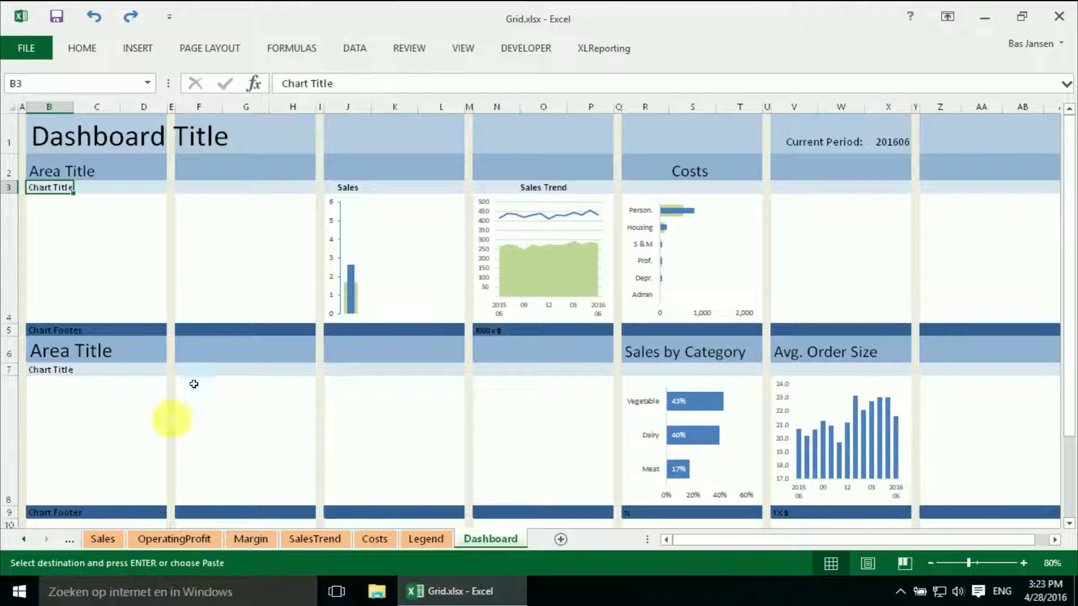
mouse_move(48, 187)
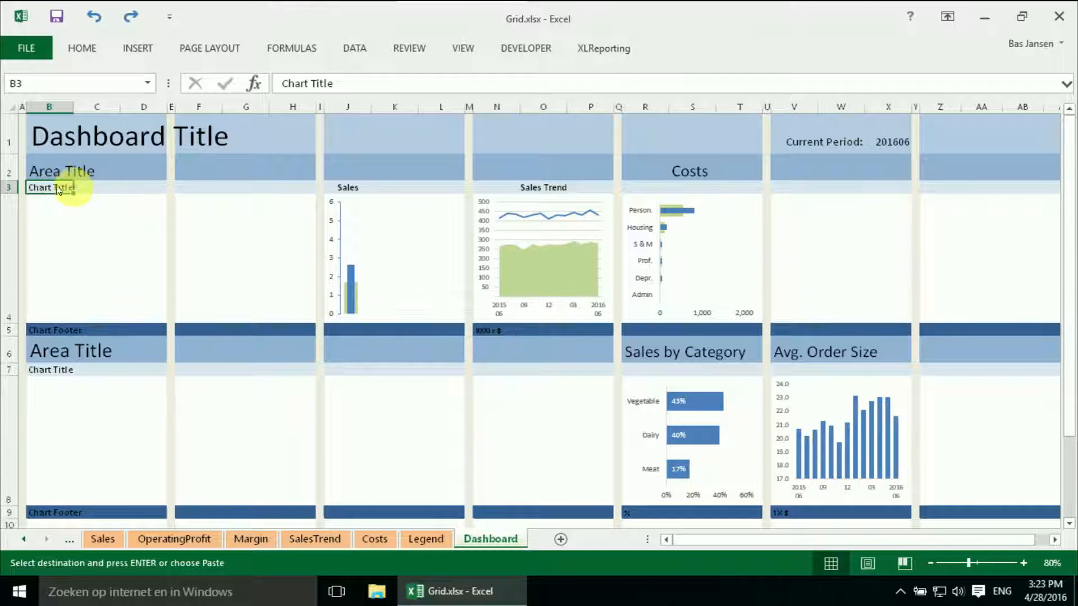
right_click(48, 187)
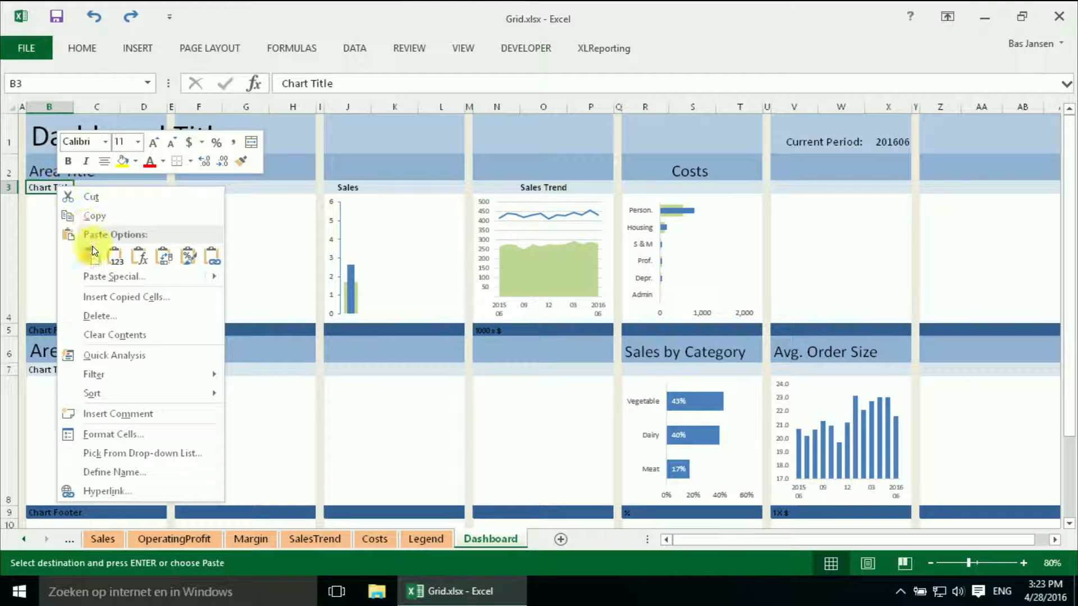
click(92, 256)
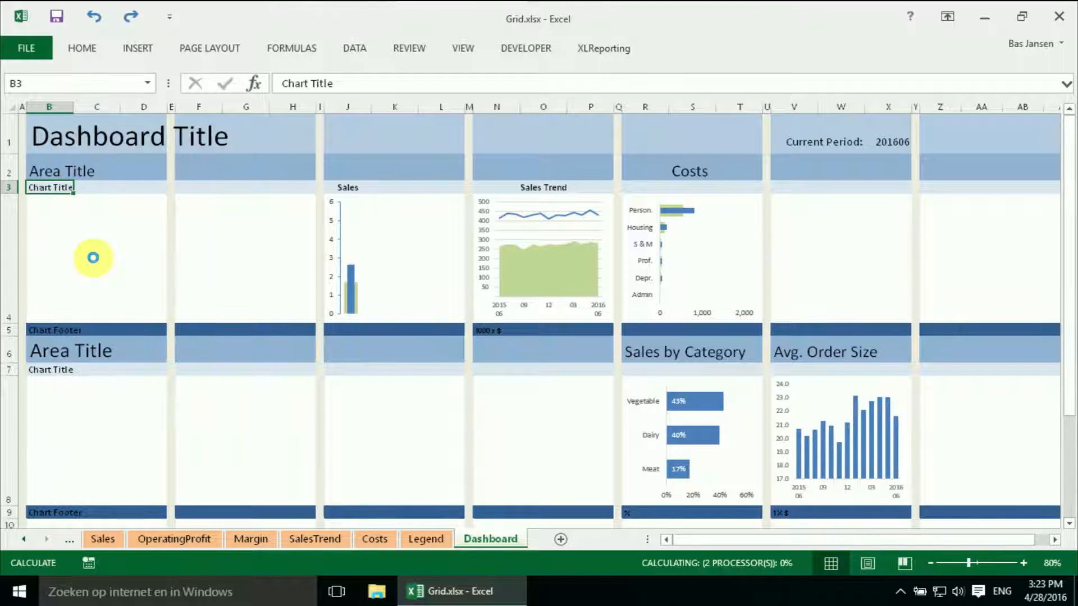
key(ctrl+v)
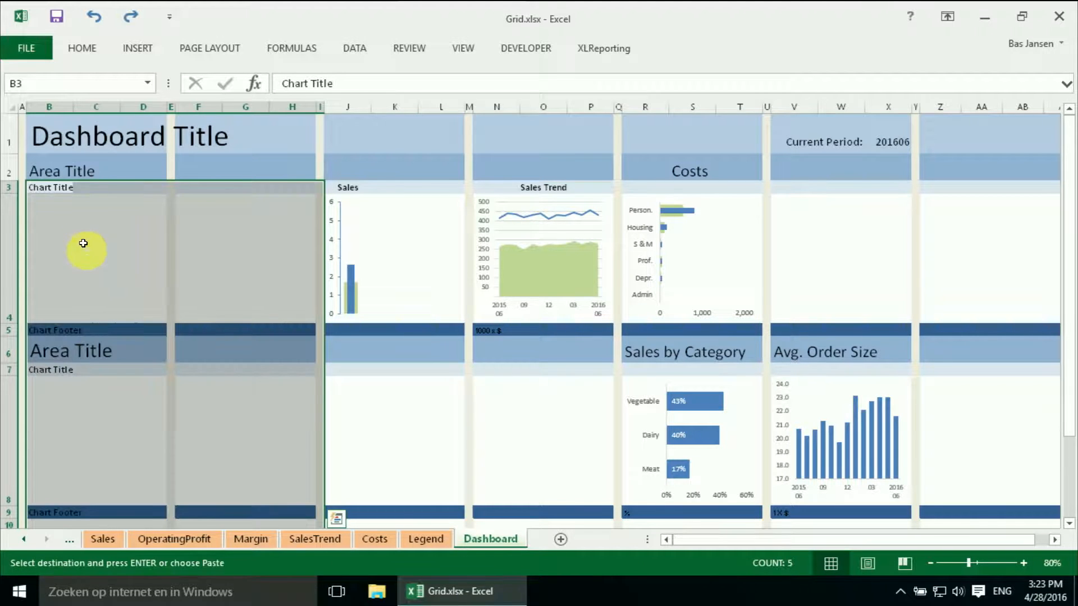
mouse_move(54, 189)
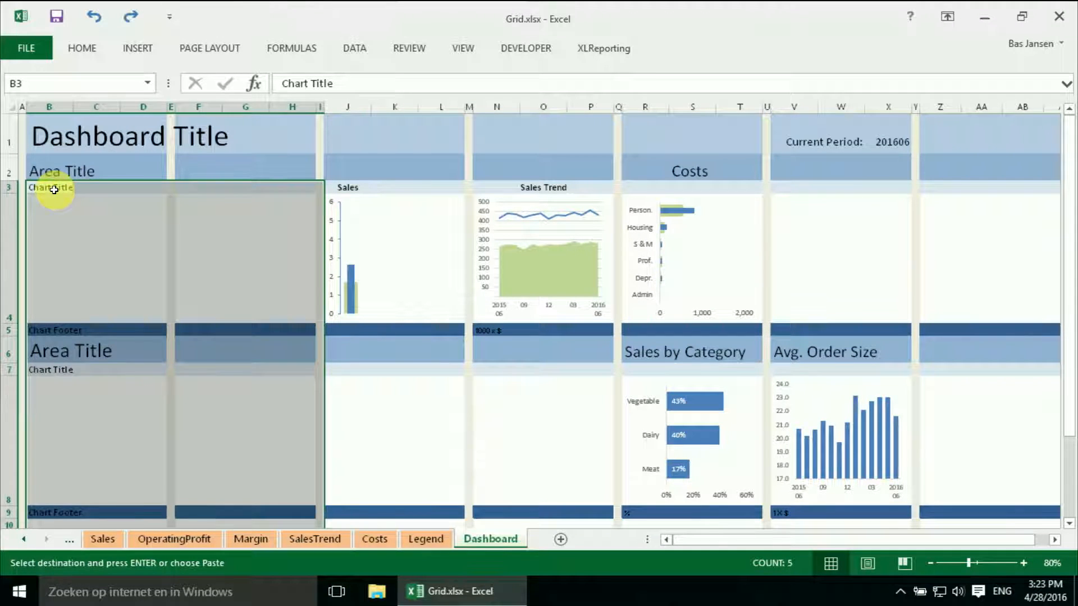
Paste the P&L table at B3 as a Linked Picture
right_click(52, 187)
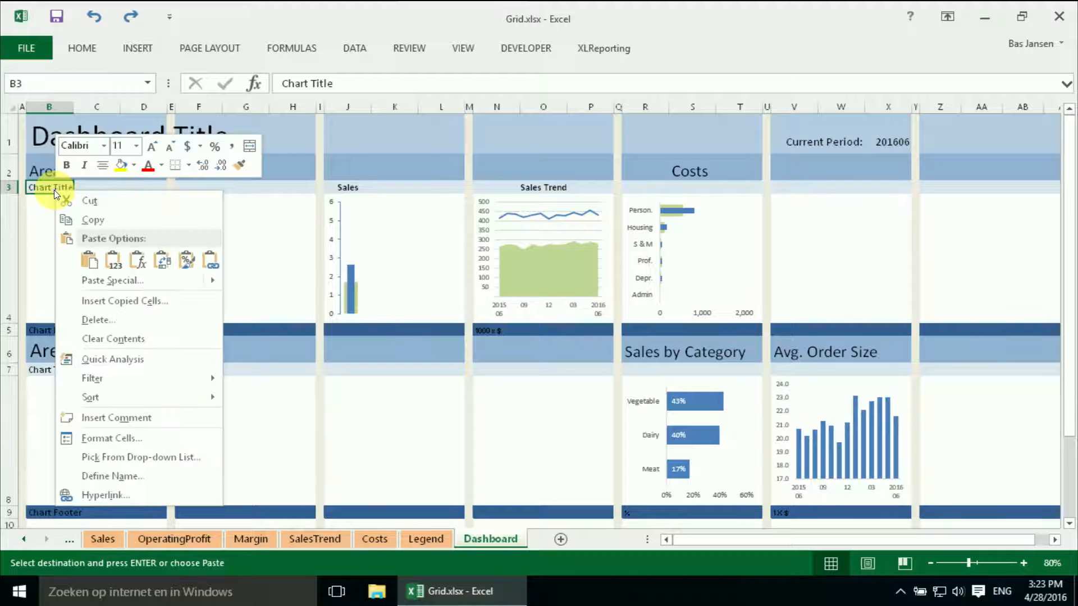
click(90, 260)
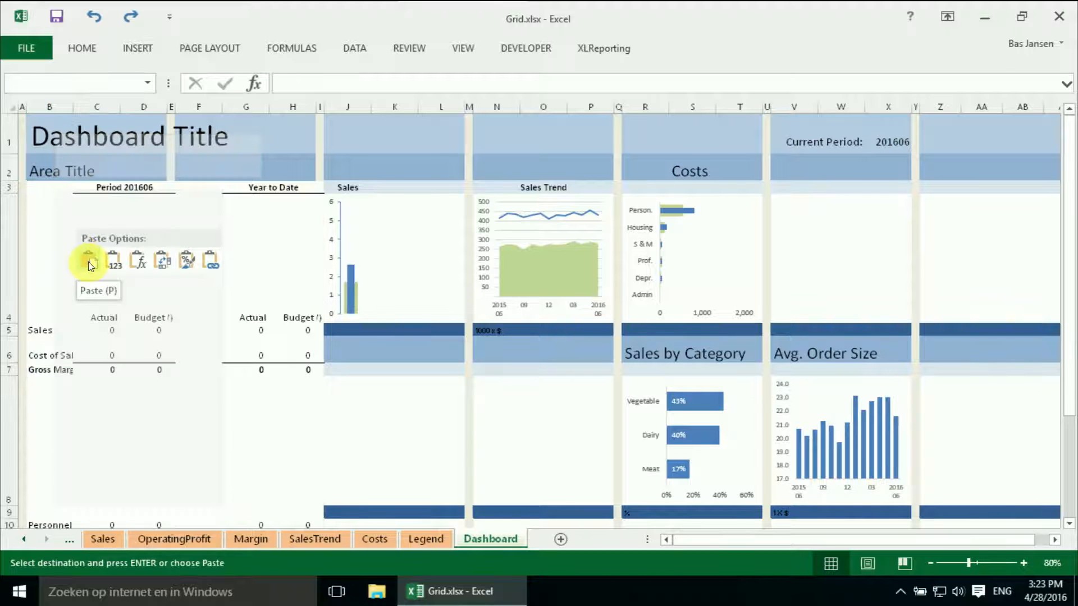
right_click(50, 186)
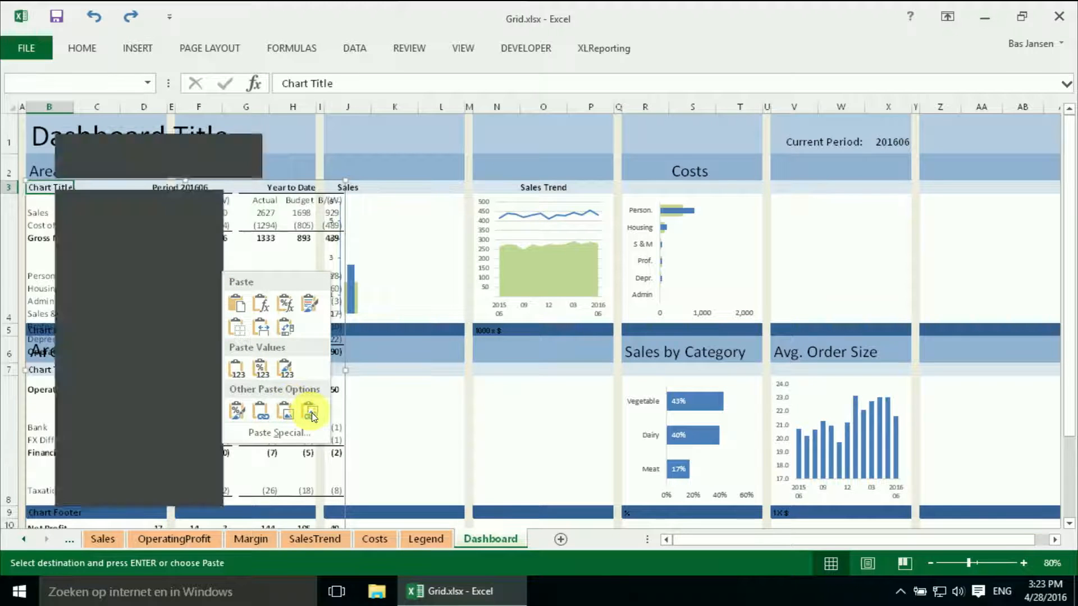
right_click(49, 186)
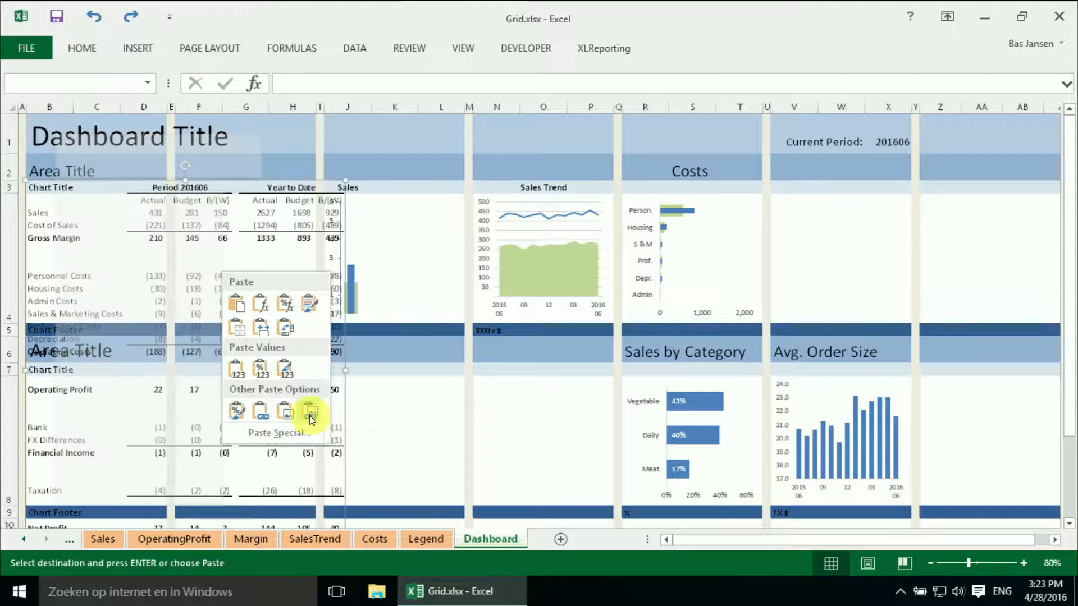
mouse_move(308, 412)
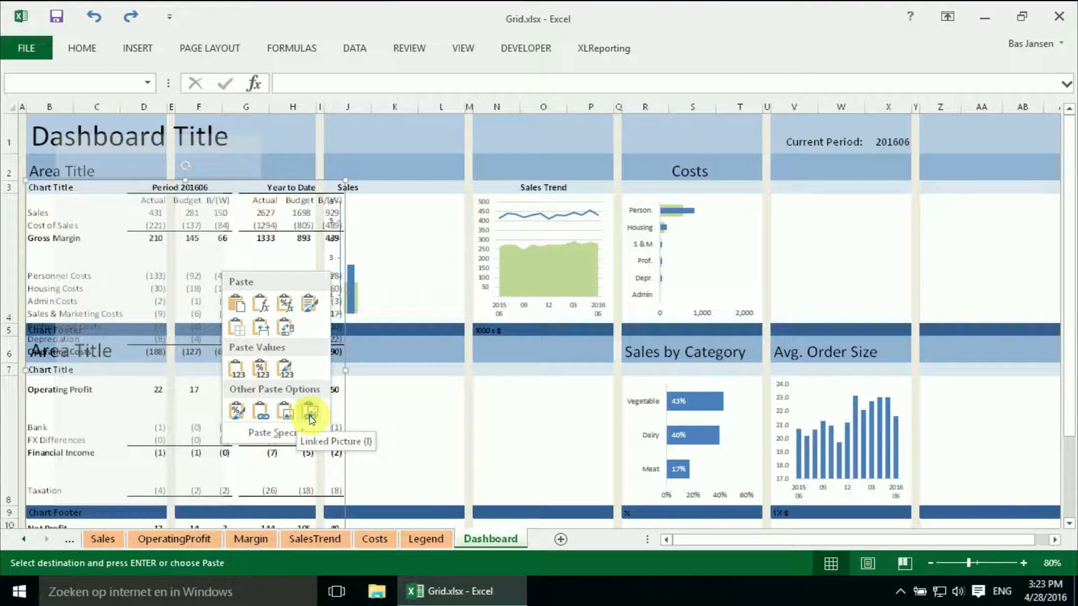
click(309, 411)
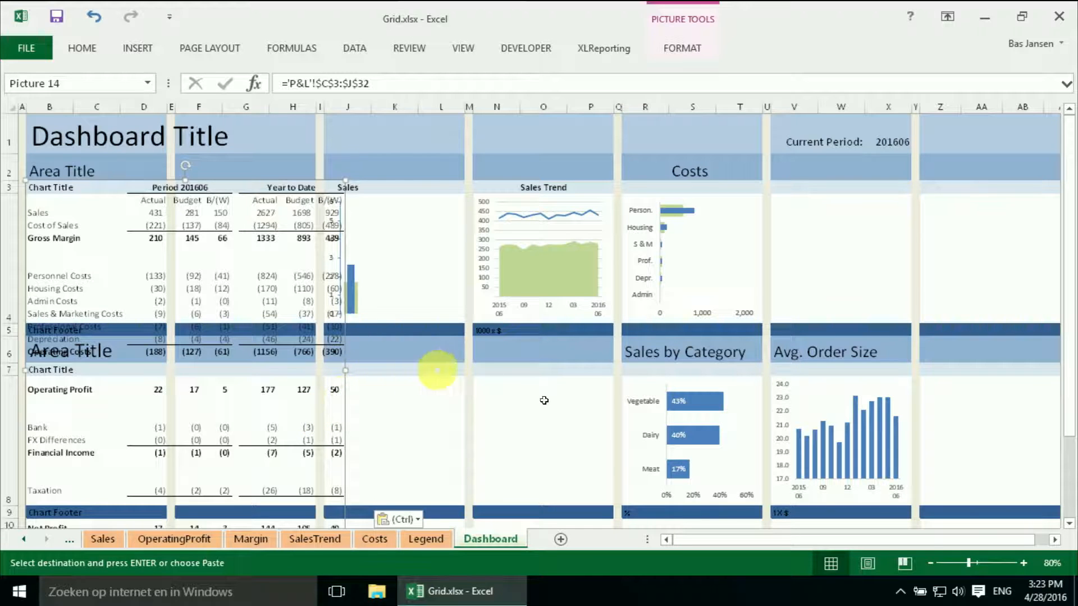
mouse_move(190, 169)
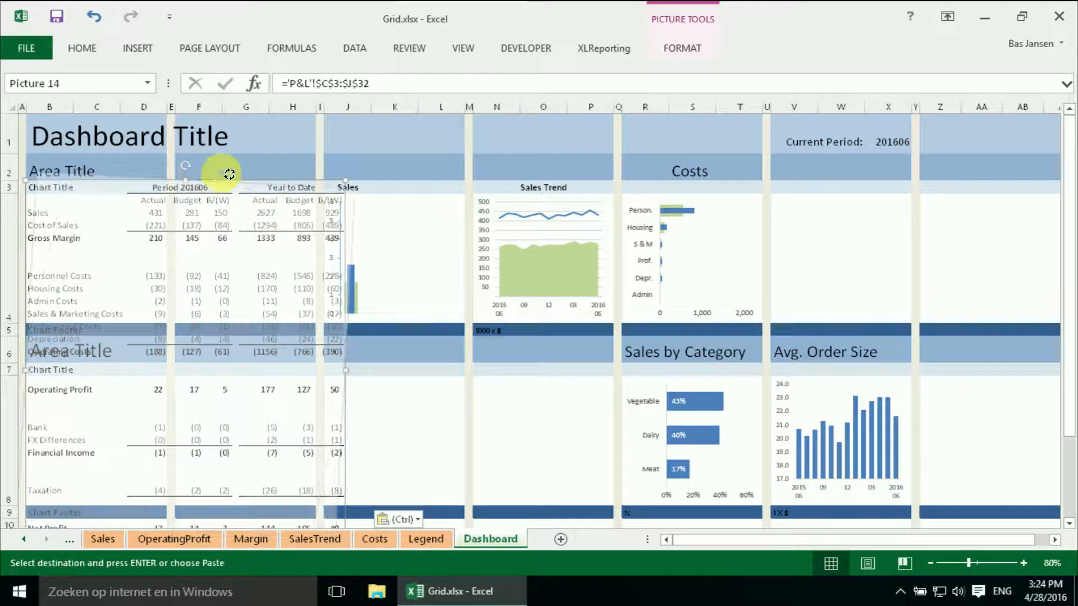
Rotate the linked picture to an angle, then activate the P&L sheet
drag(230, 174, 272, 189)
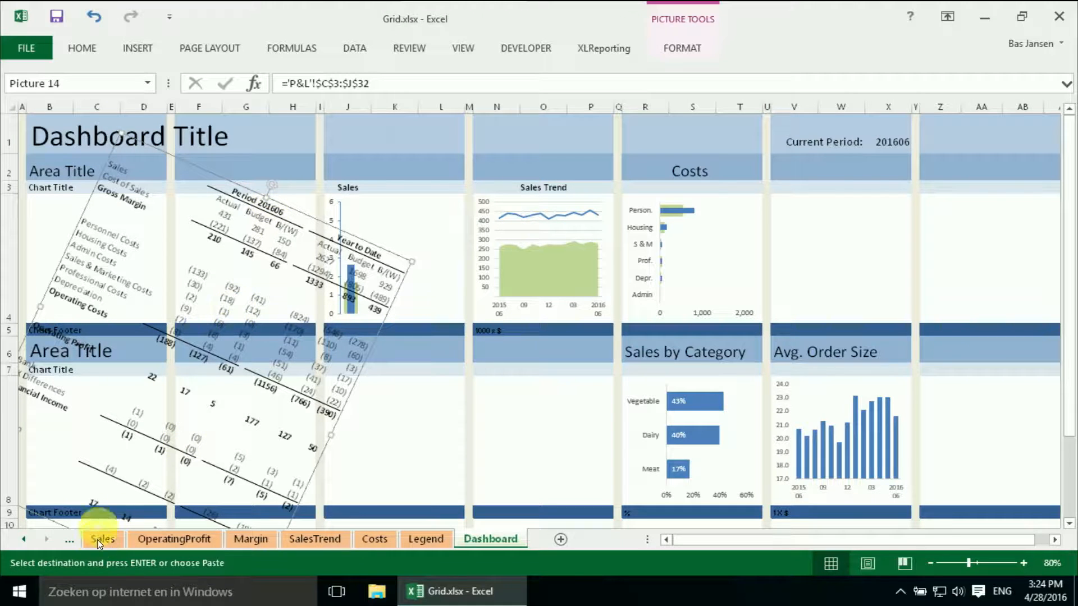
click(39, 539)
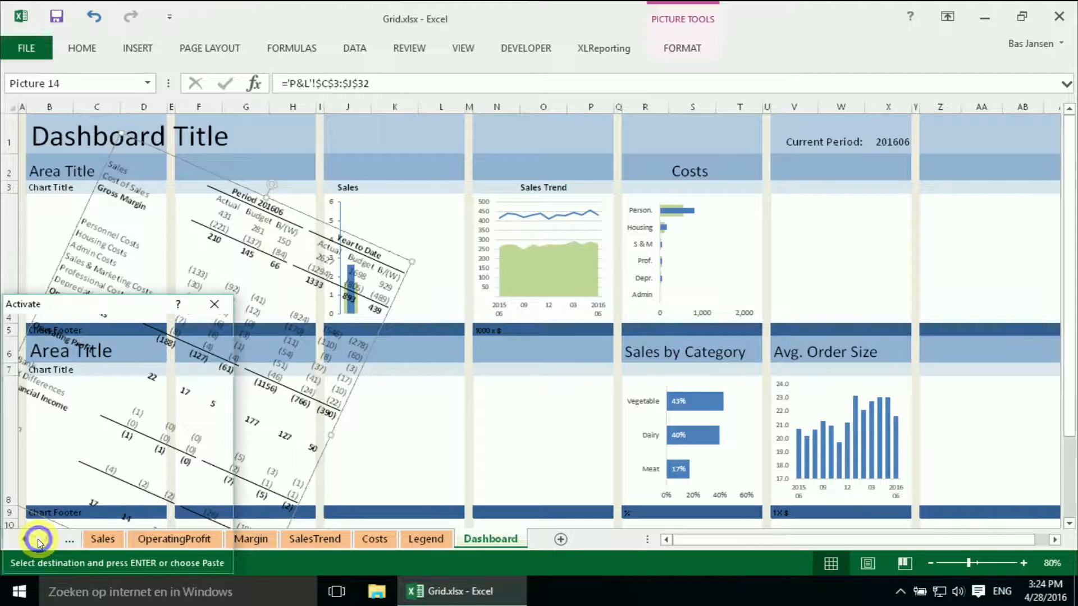
click(37, 539)
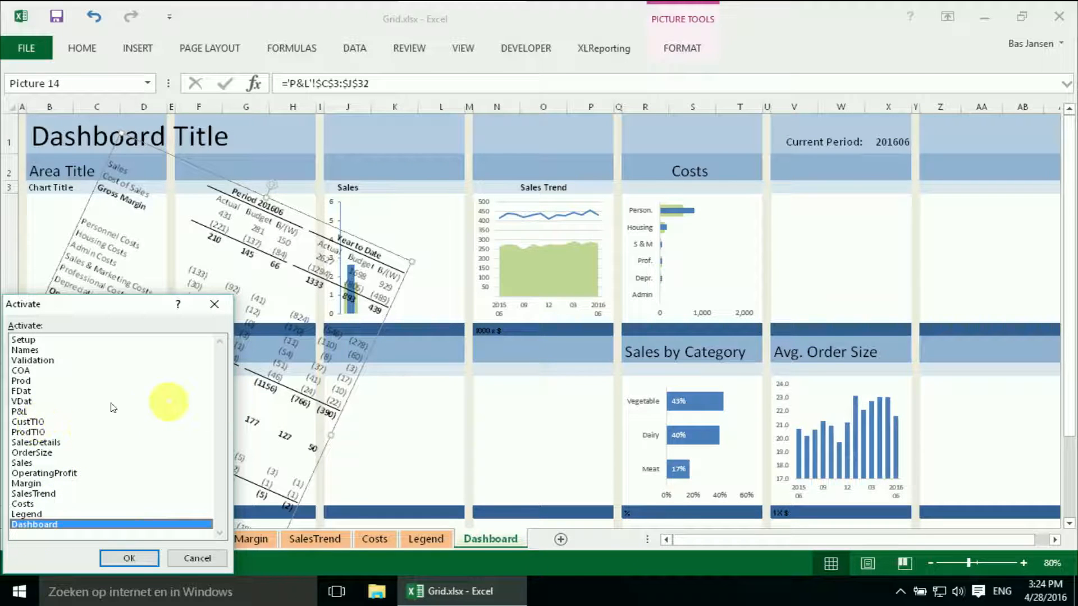
mouse_move(34, 413)
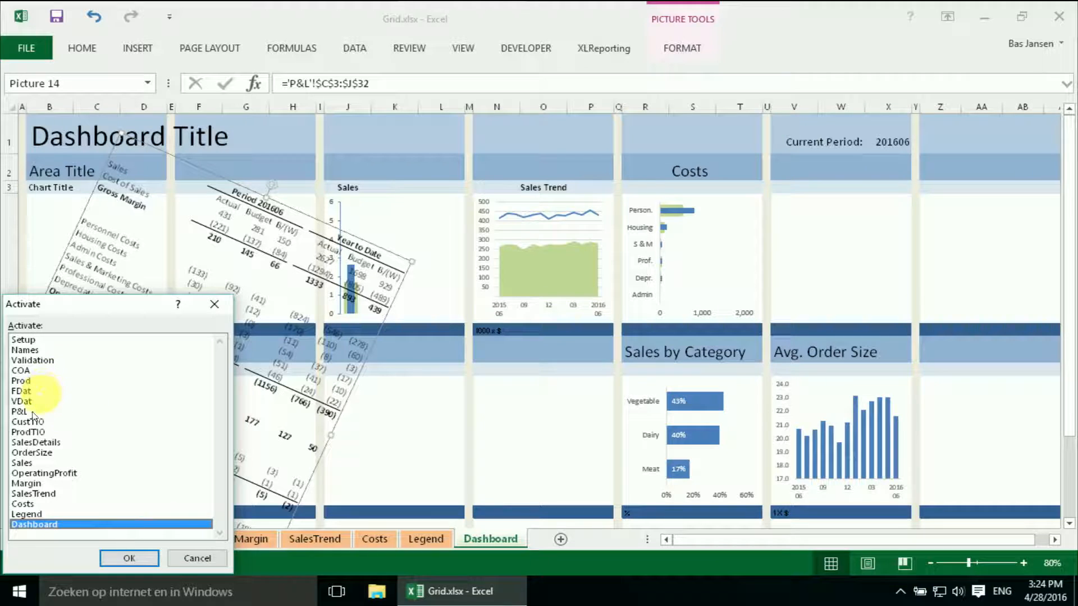
click(19, 411)
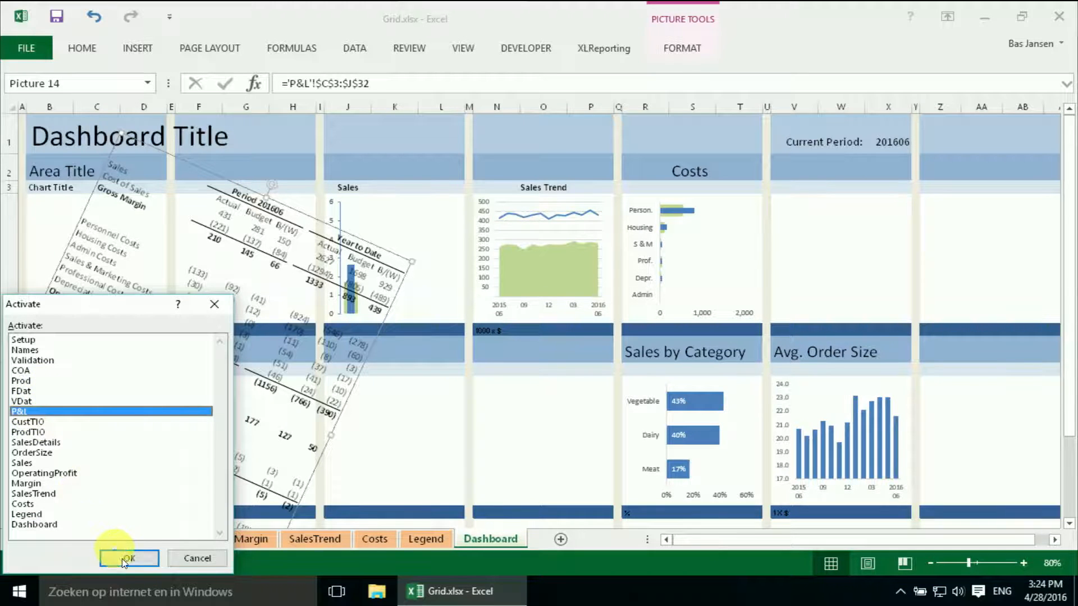
click(128, 558)
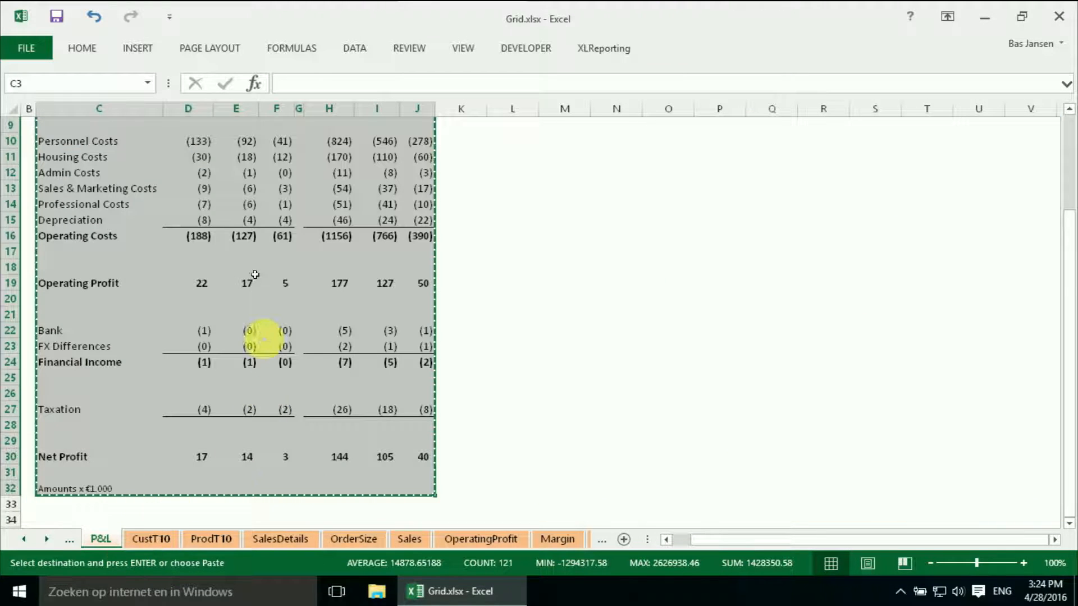
mouse_move(1065, 119)
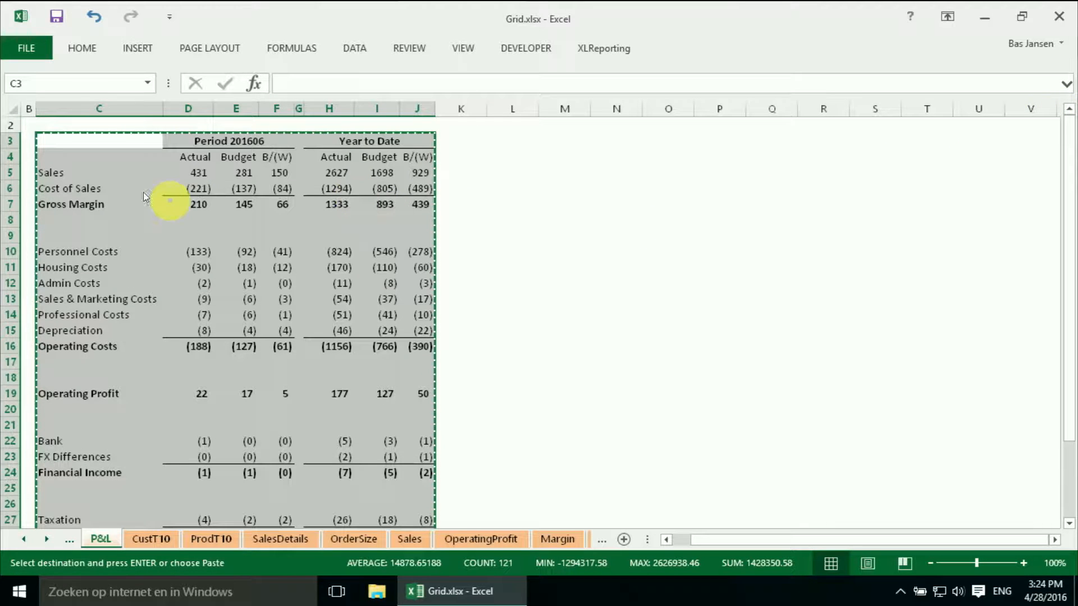
Select the numeric range D5:J32 starting from the Sales Actual figure
click(198, 172)
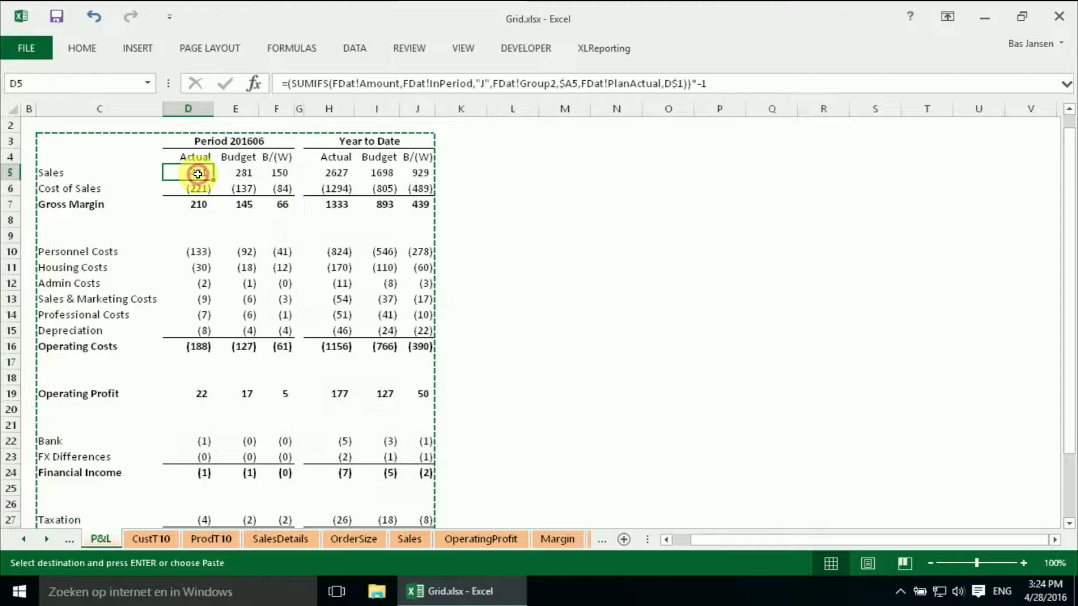
drag(197, 172, 342, 283)
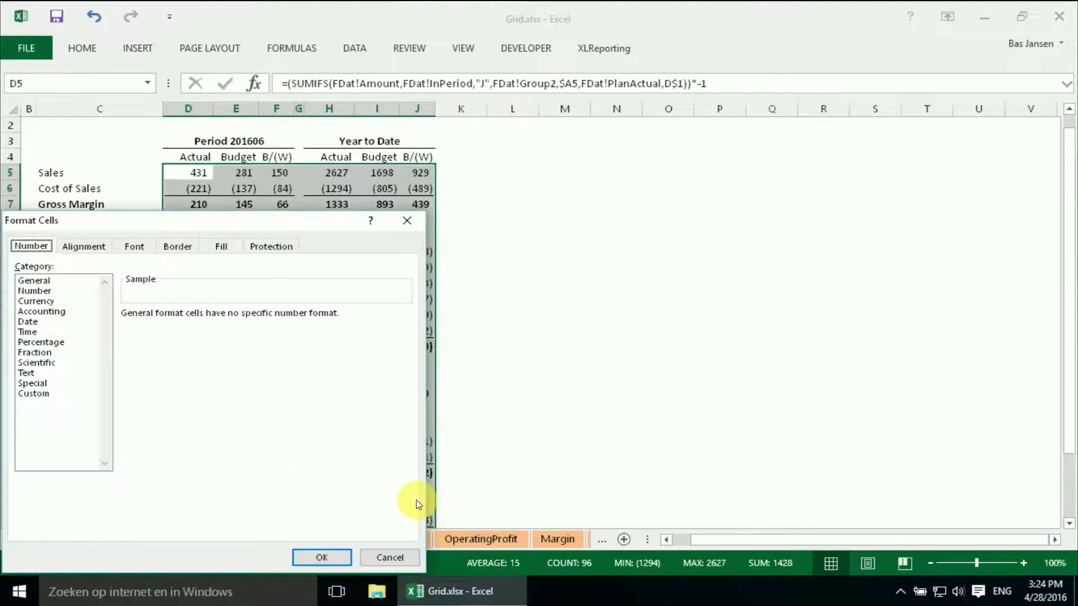
mouse_move(31, 411)
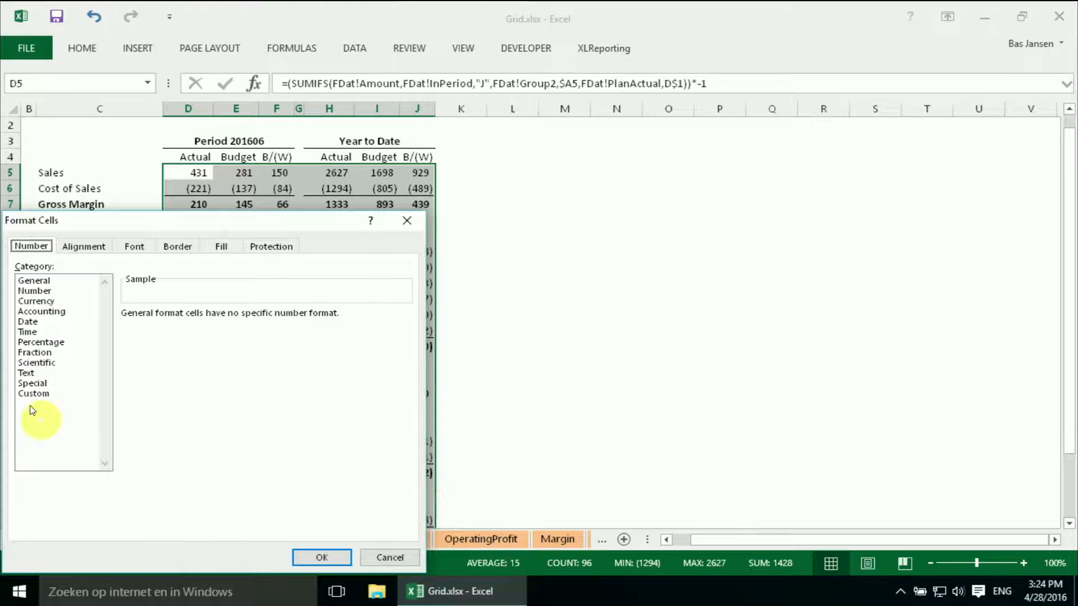
Apply custom format #,##0,_);[Red](#,##0,) to the figures, then activate Dashboard
click(33, 393)
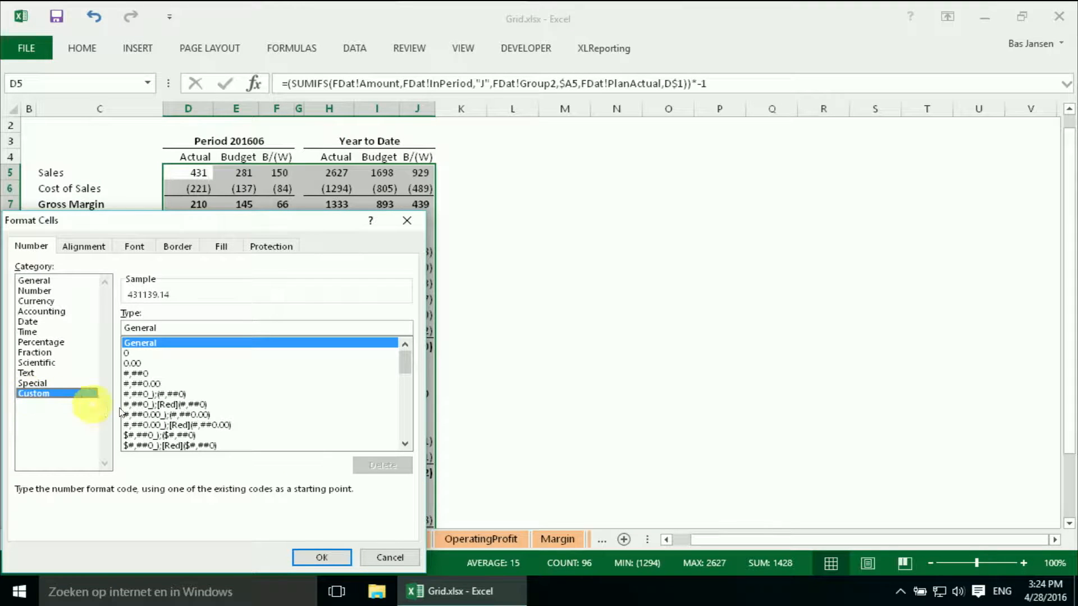
mouse_move(364, 443)
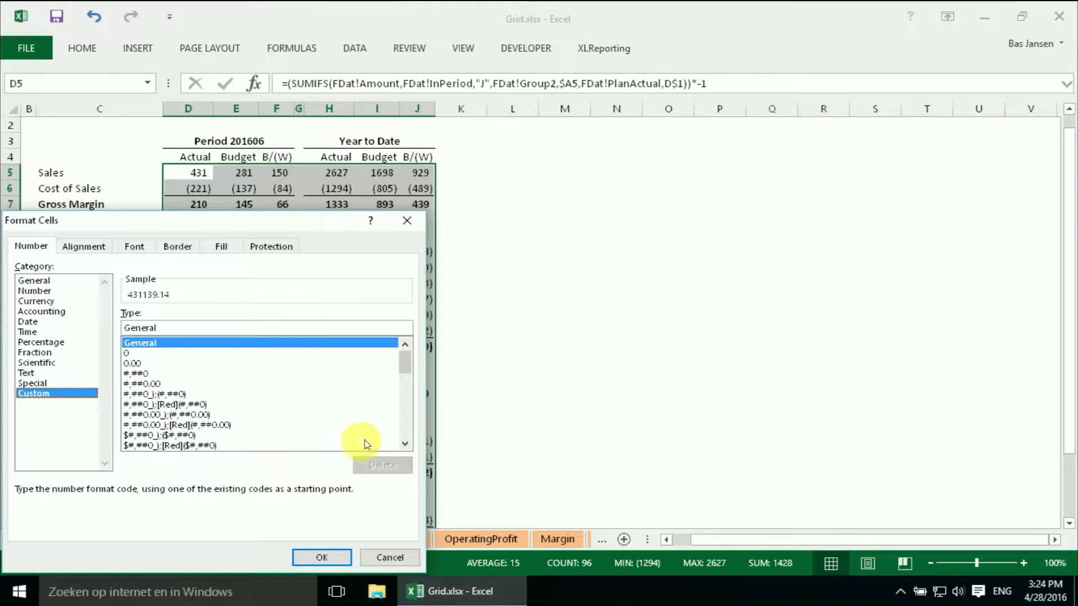
mouse_move(399, 547)
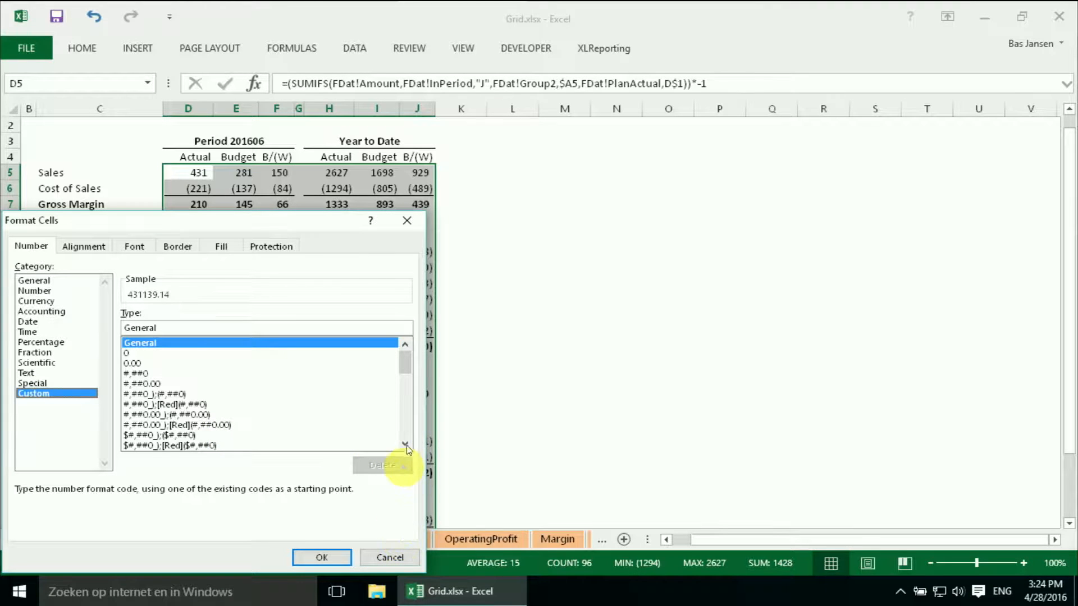
scroll(down, 3)
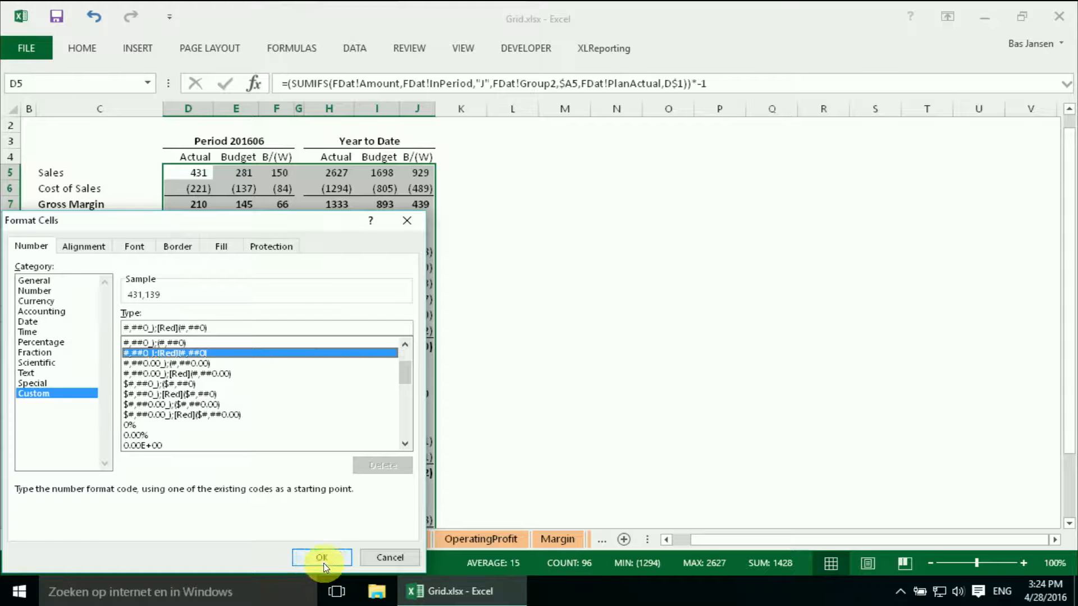
click(321, 557)
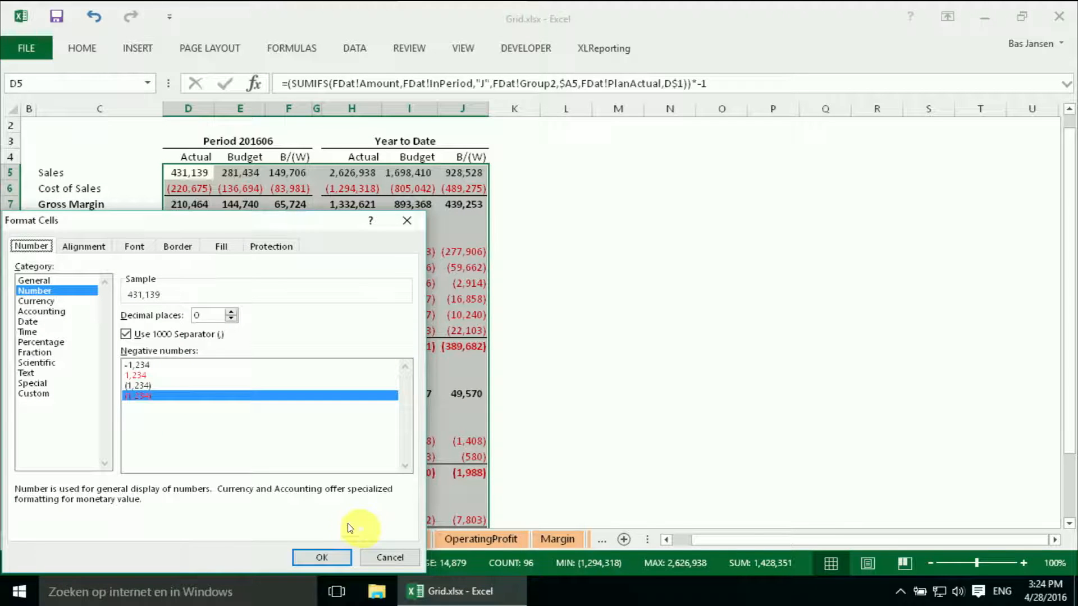
click(33, 393)
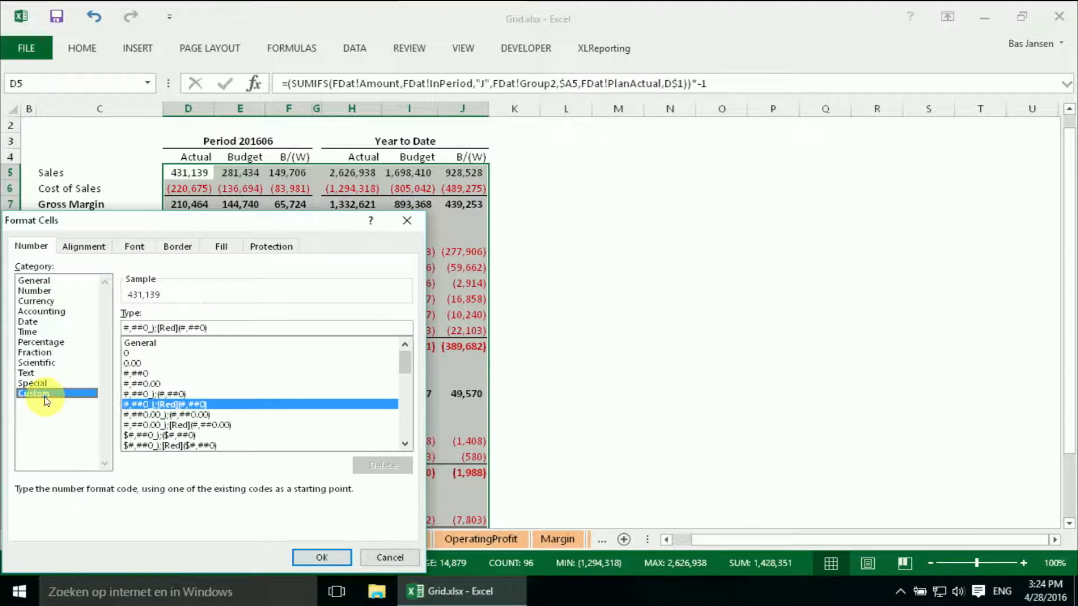
mouse_move(151, 330)
text(,)
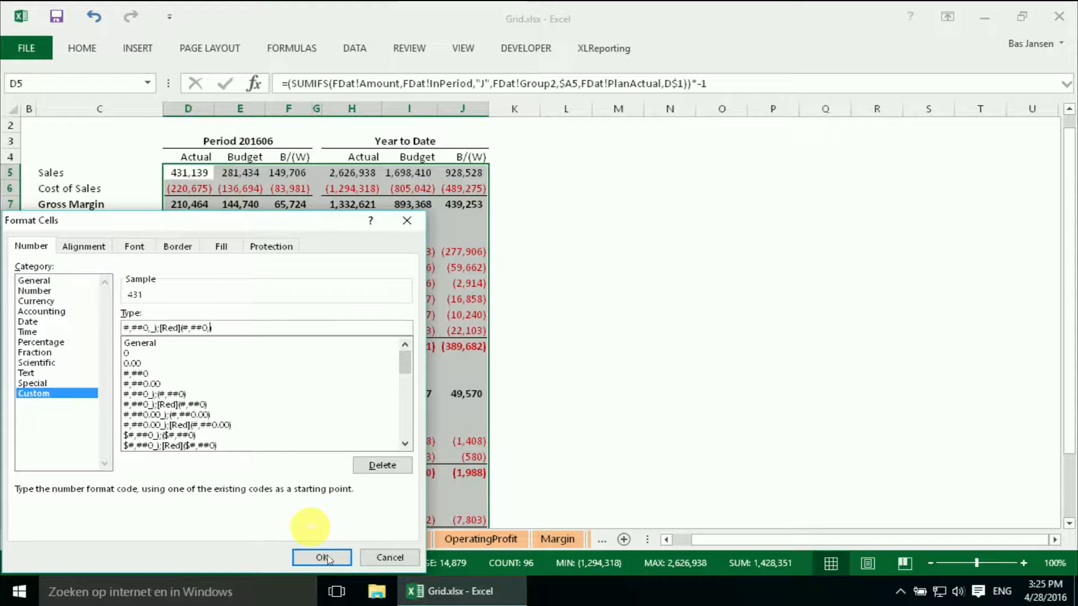
click(321, 558)
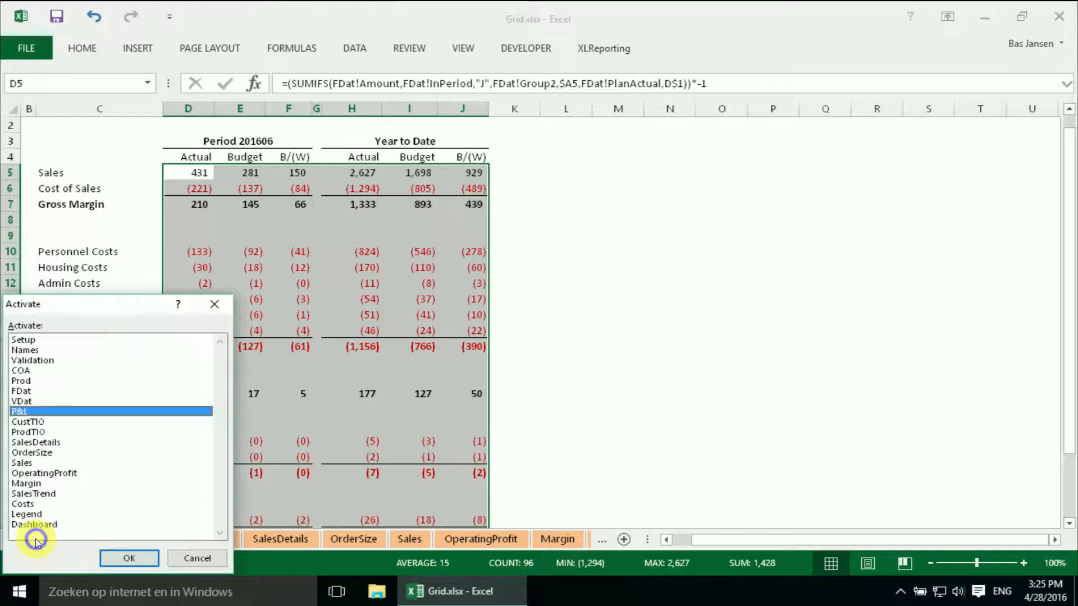
click(33, 524)
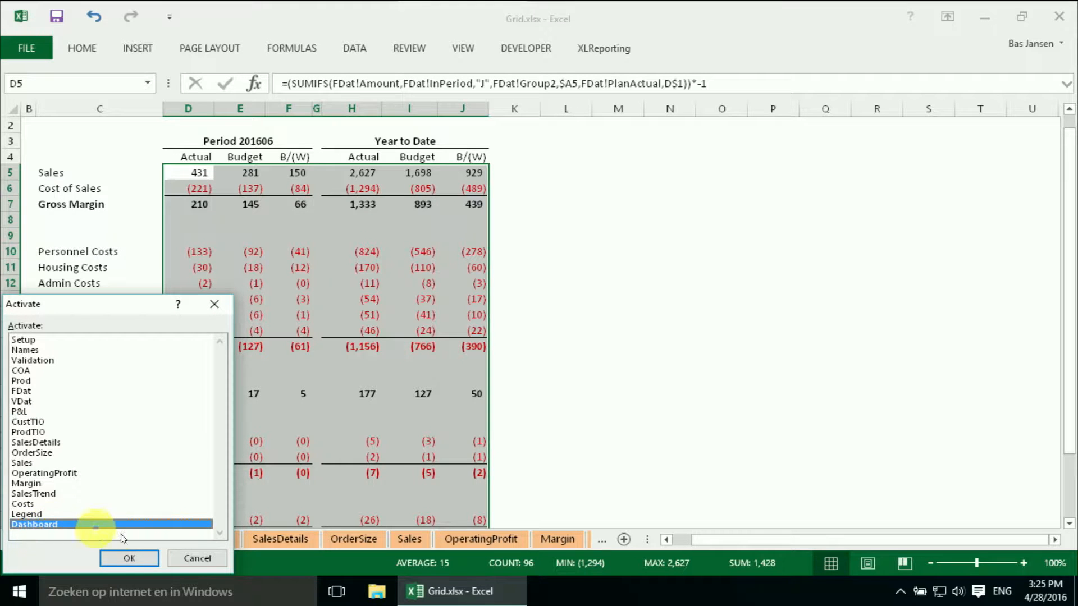
click(129, 558)
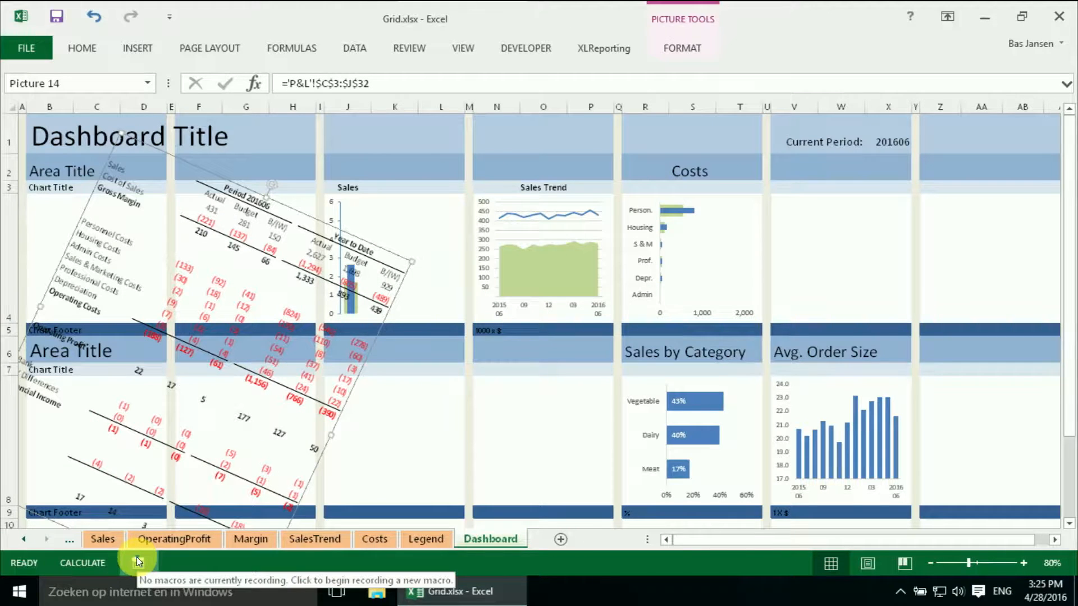
mouse_move(306, 278)
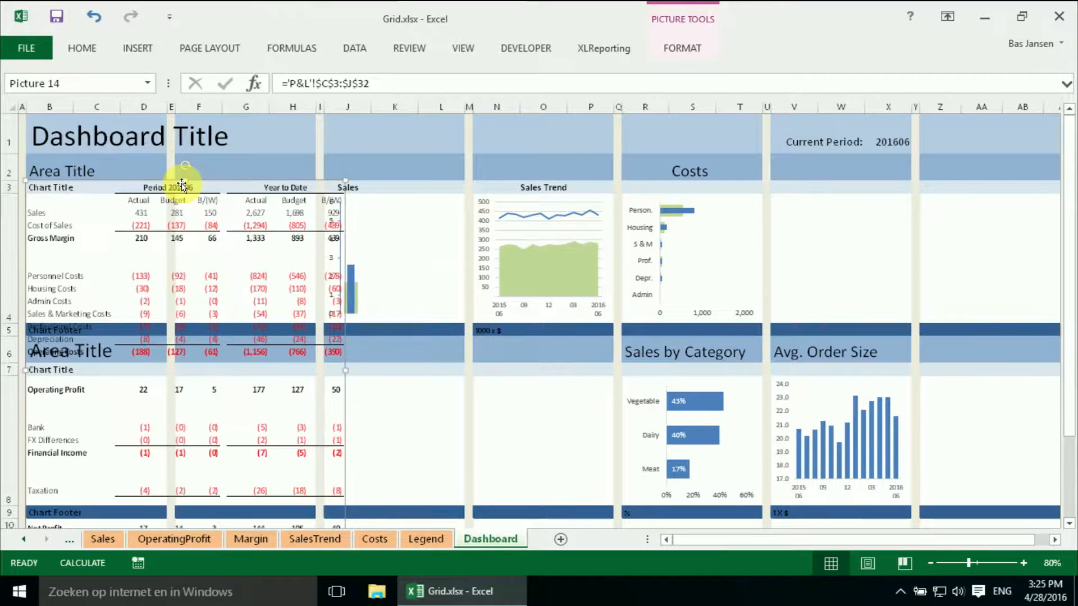
mouse_move(922, 499)
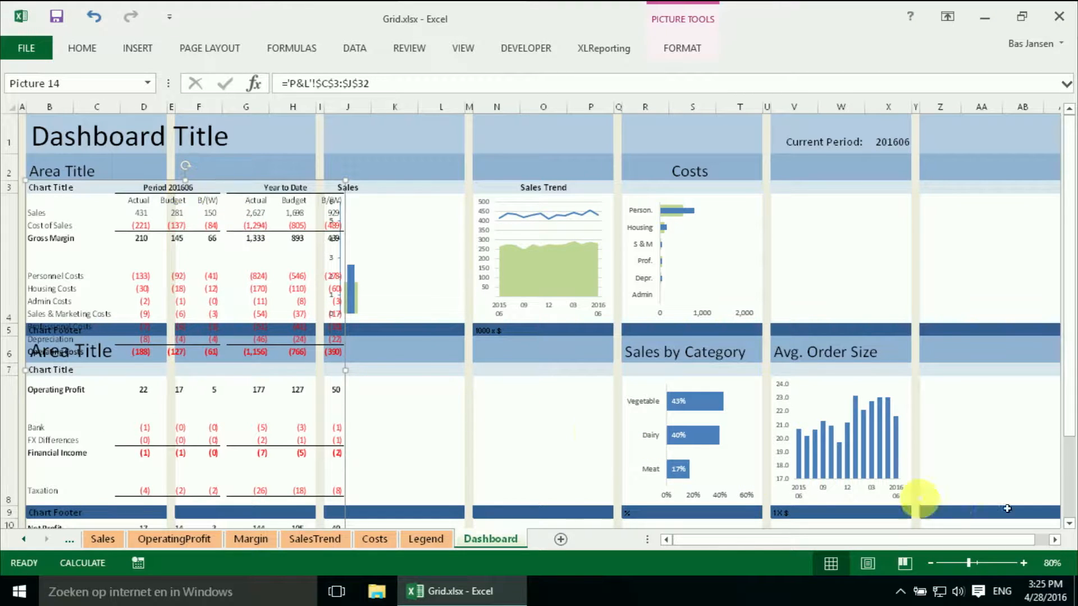
Scroll the Dashboard while fitting the linked P&L picture across columns B–H
scroll(down, 3)
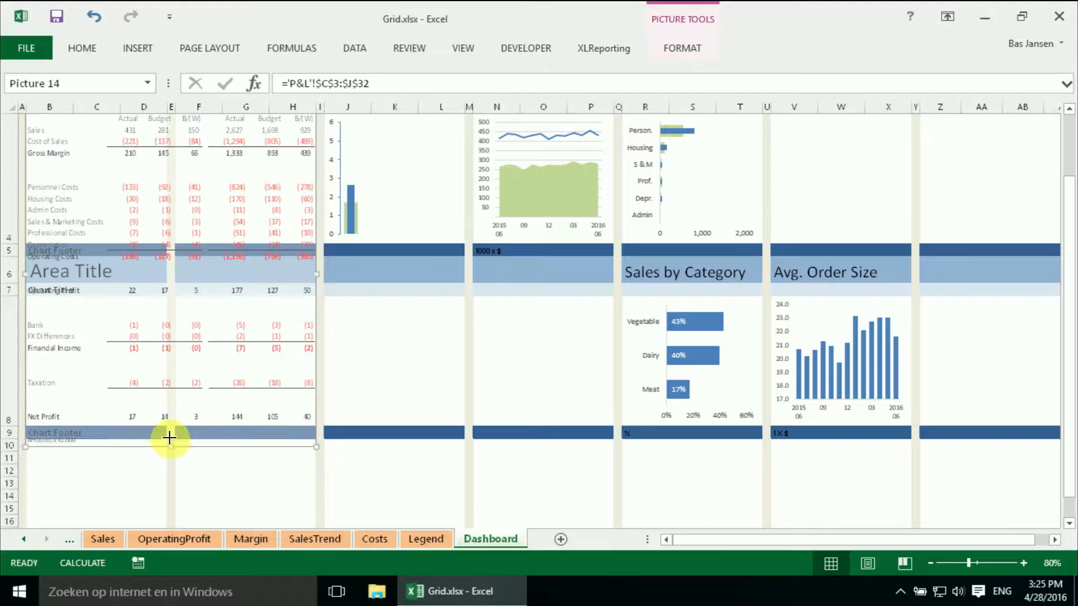
key(alt)
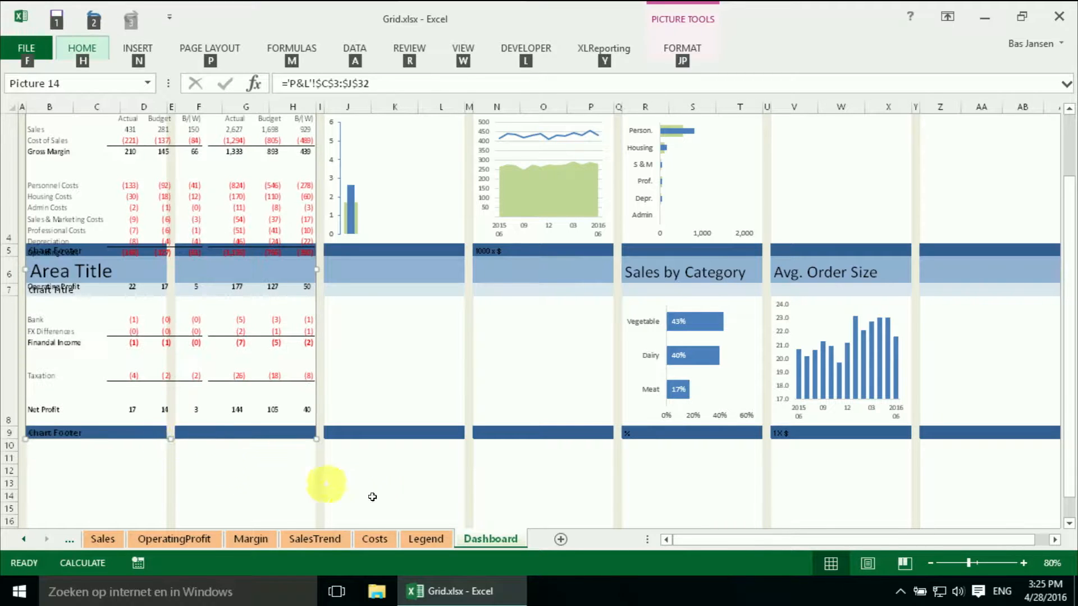
mouse_move(1059, 168)
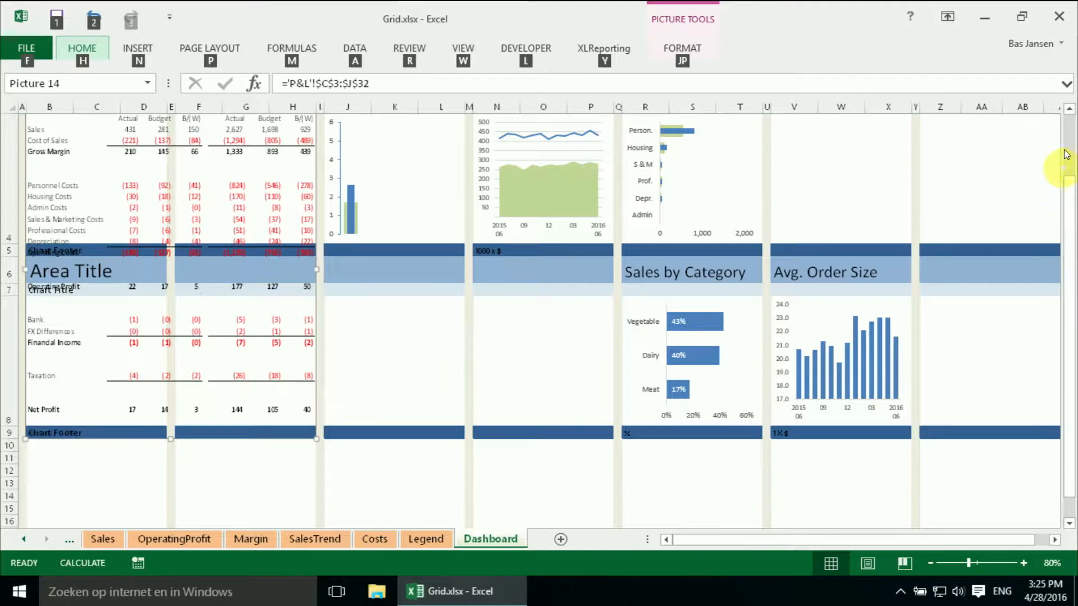
scroll(up, 3)
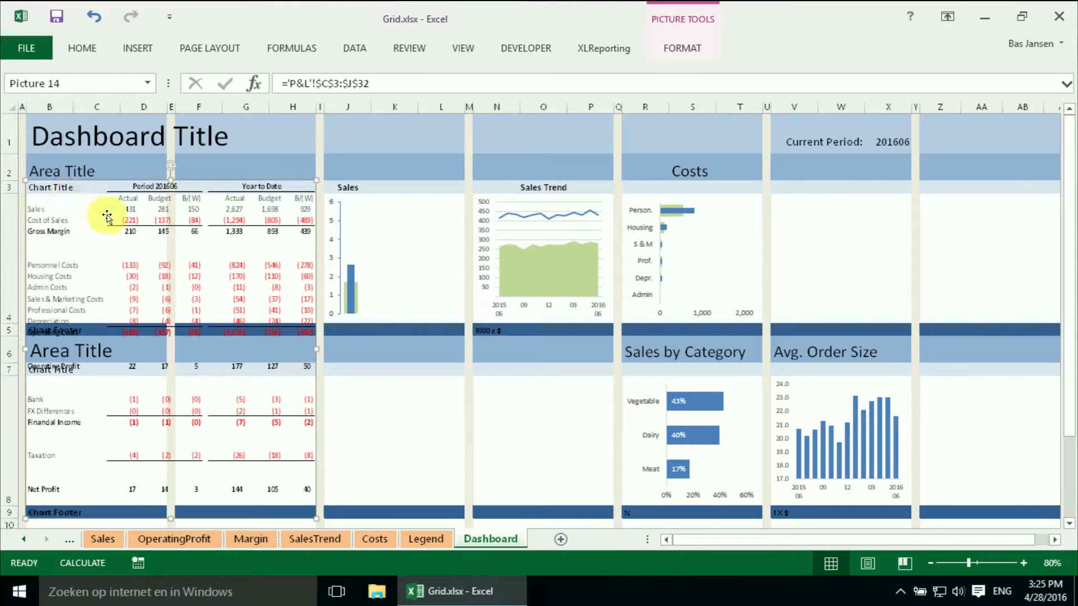
mouse_move(195, 241)
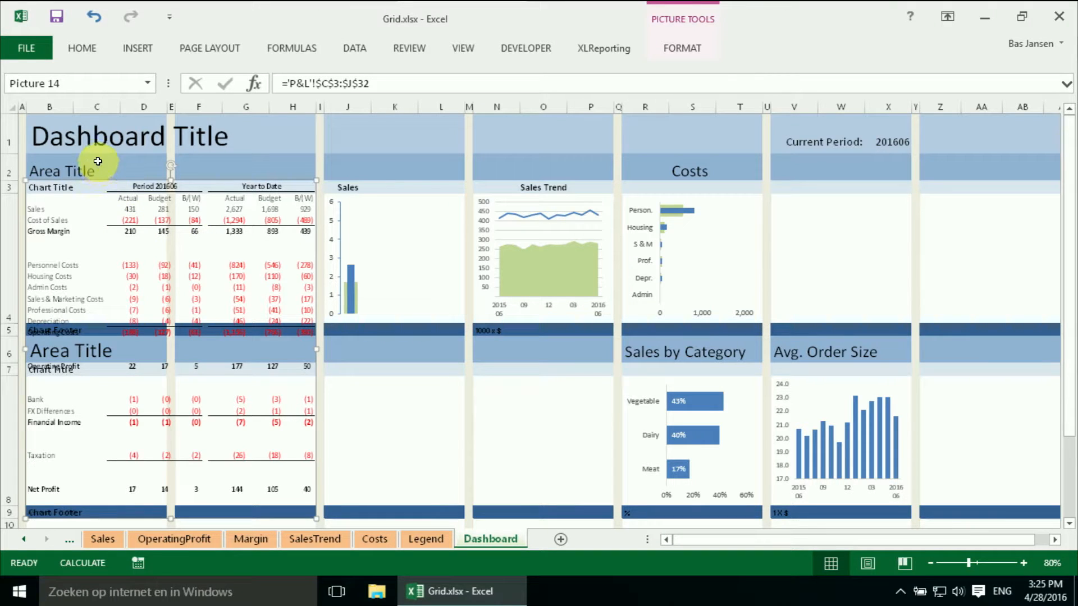
Clear the placeholder title and footer cells B2, B3, B5, B6 and B9
click(50, 187)
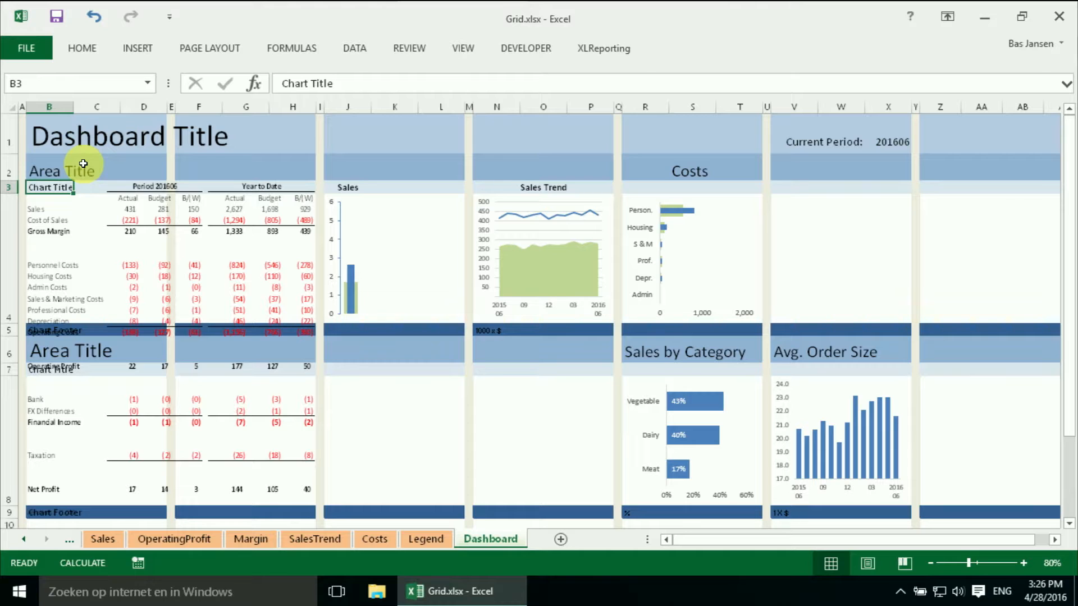
click(49, 351)
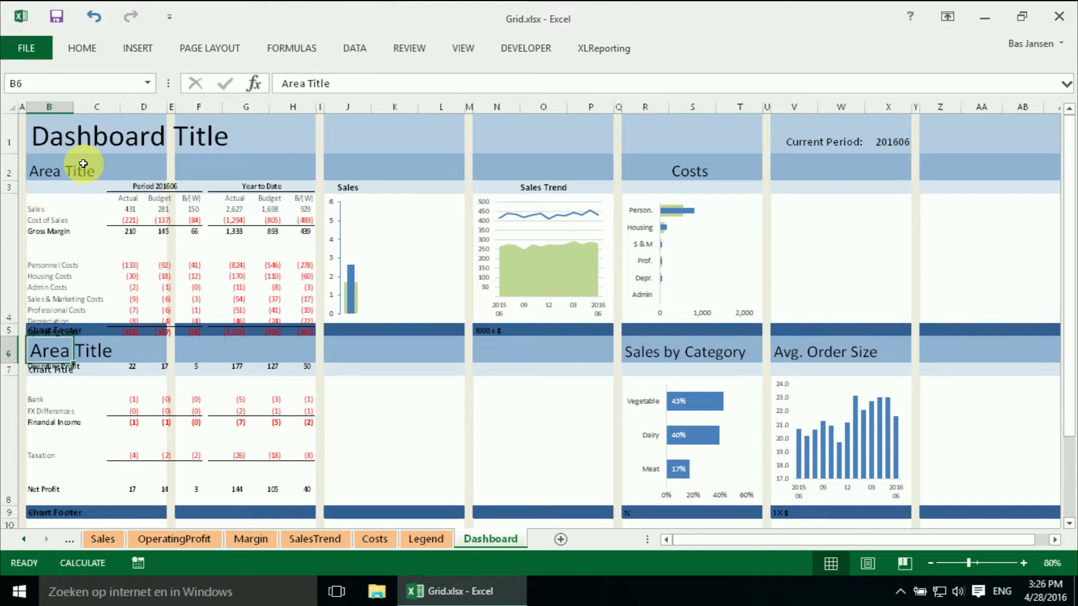
click(48, 331)
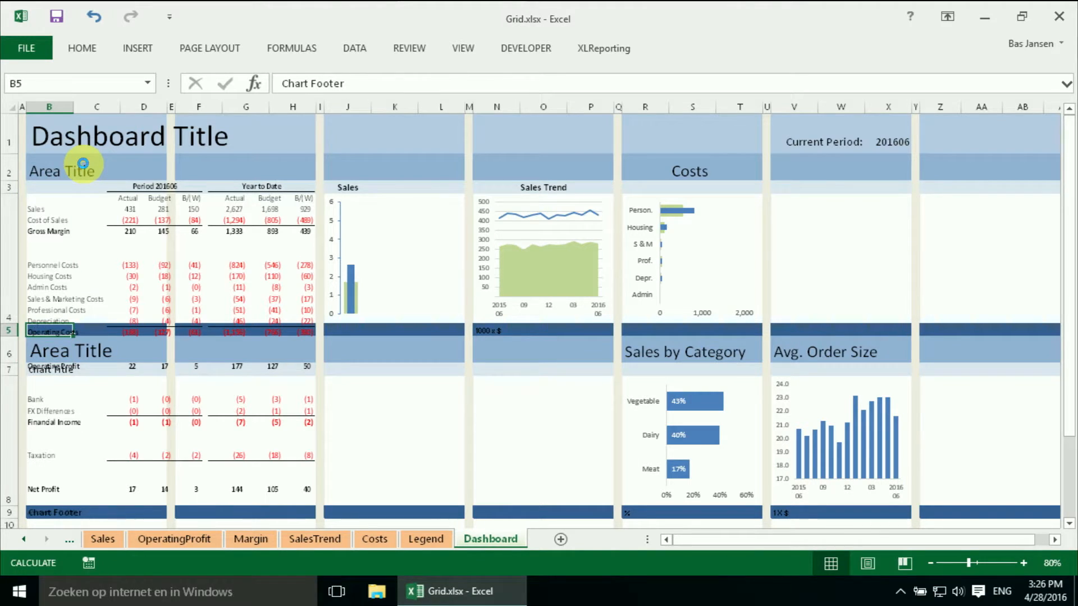
click(49, 369)
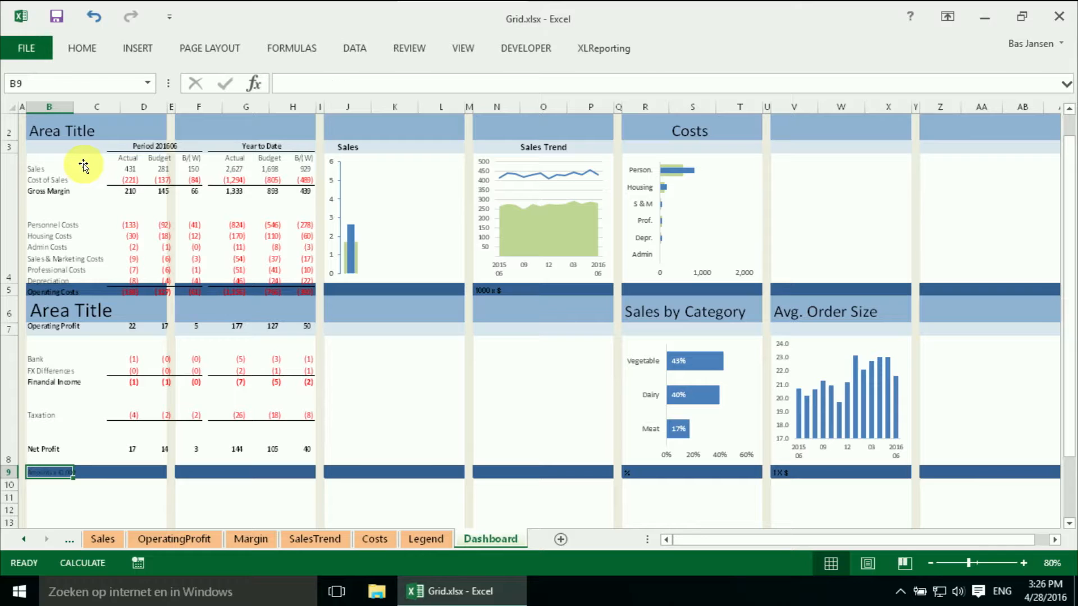
click(48, 310)
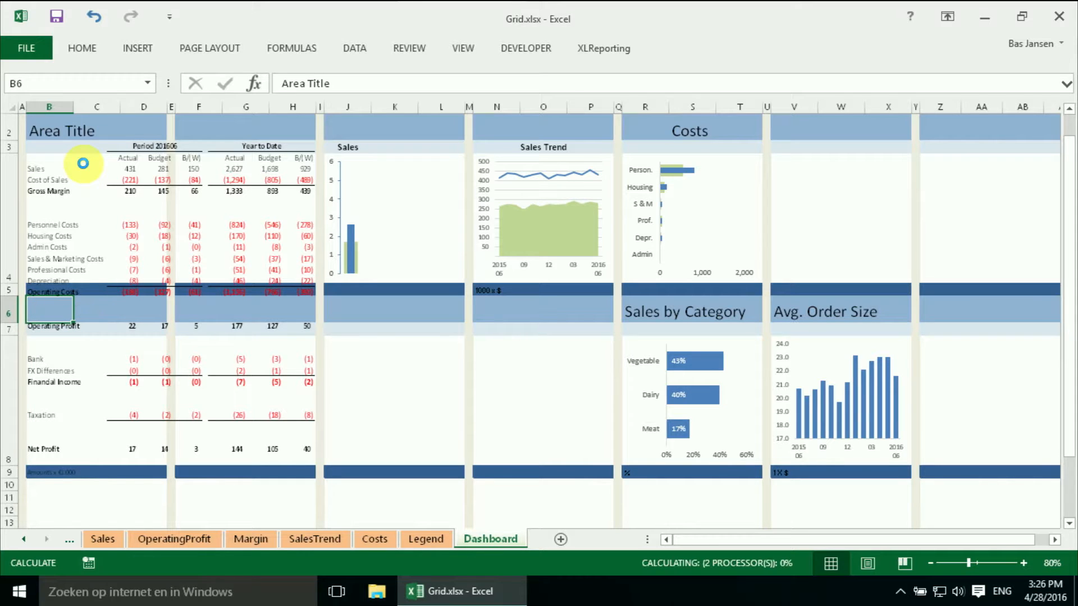
click(49, 127)
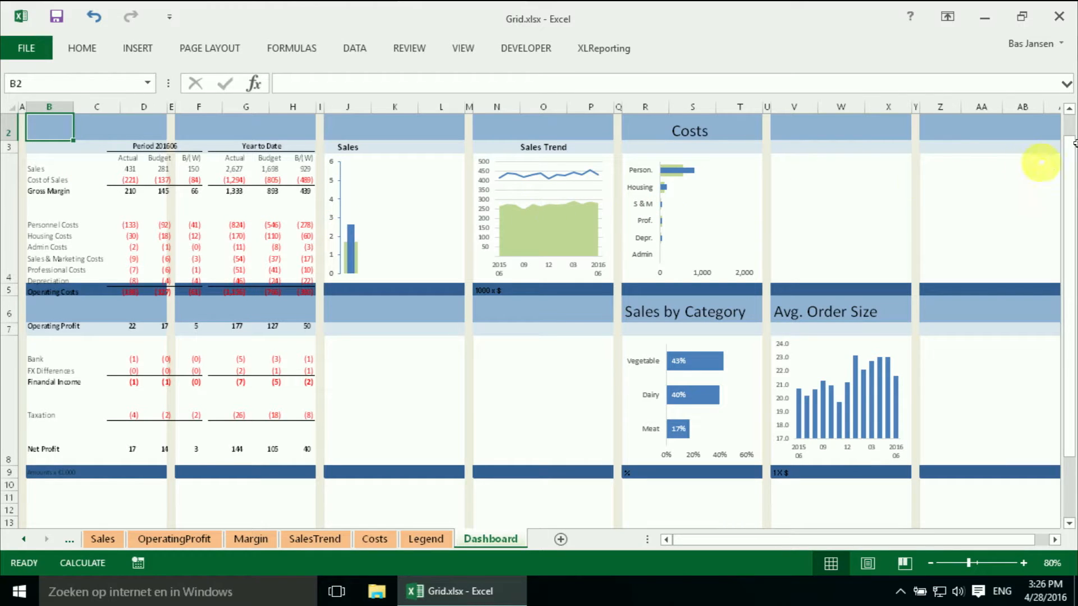
scroll(up, 3)
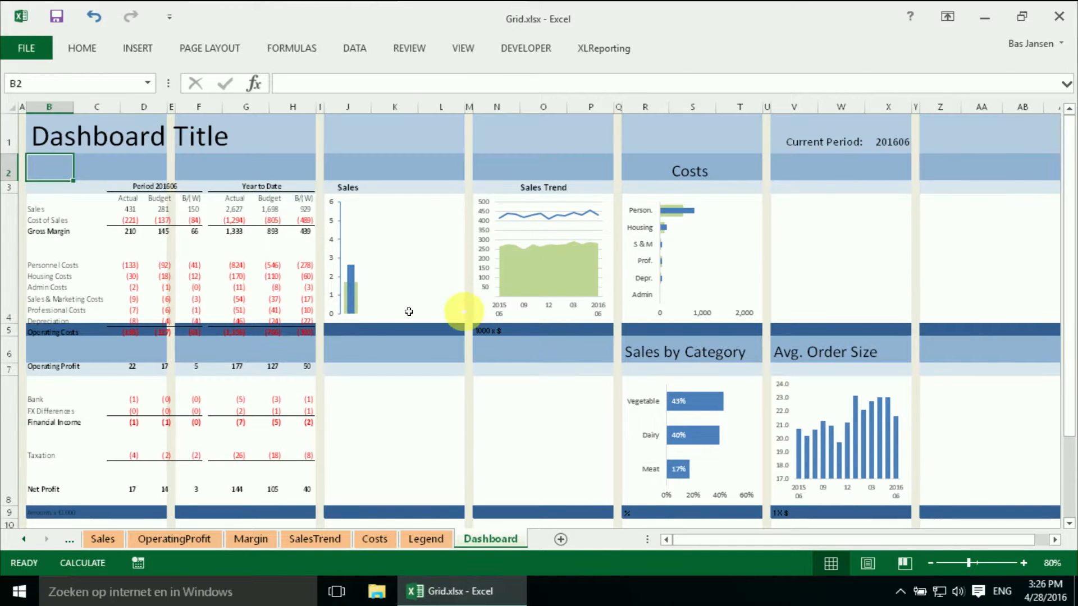
mouse_move(310, 459)
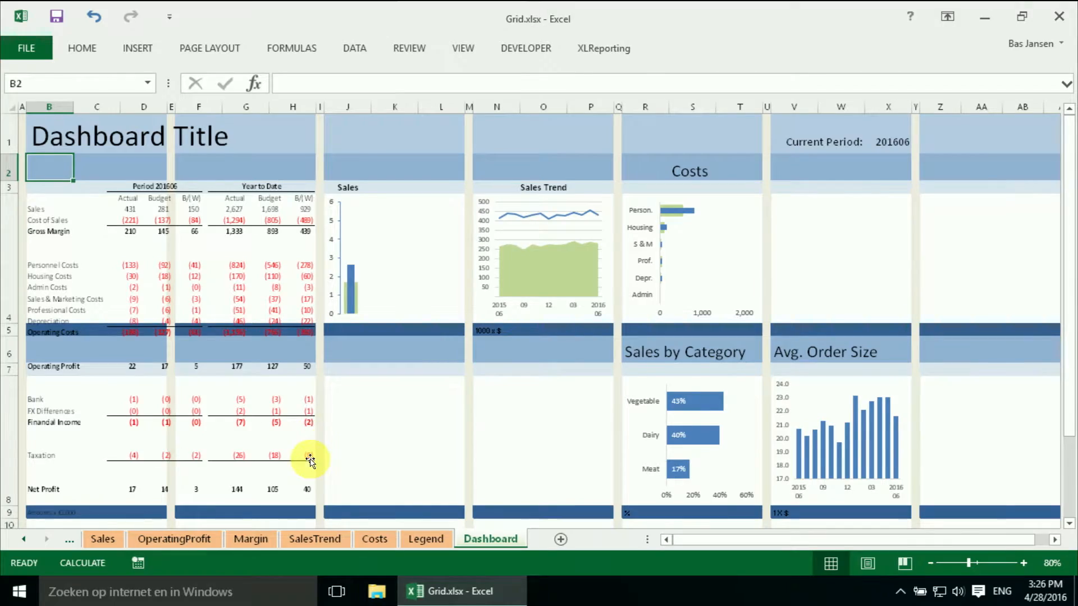